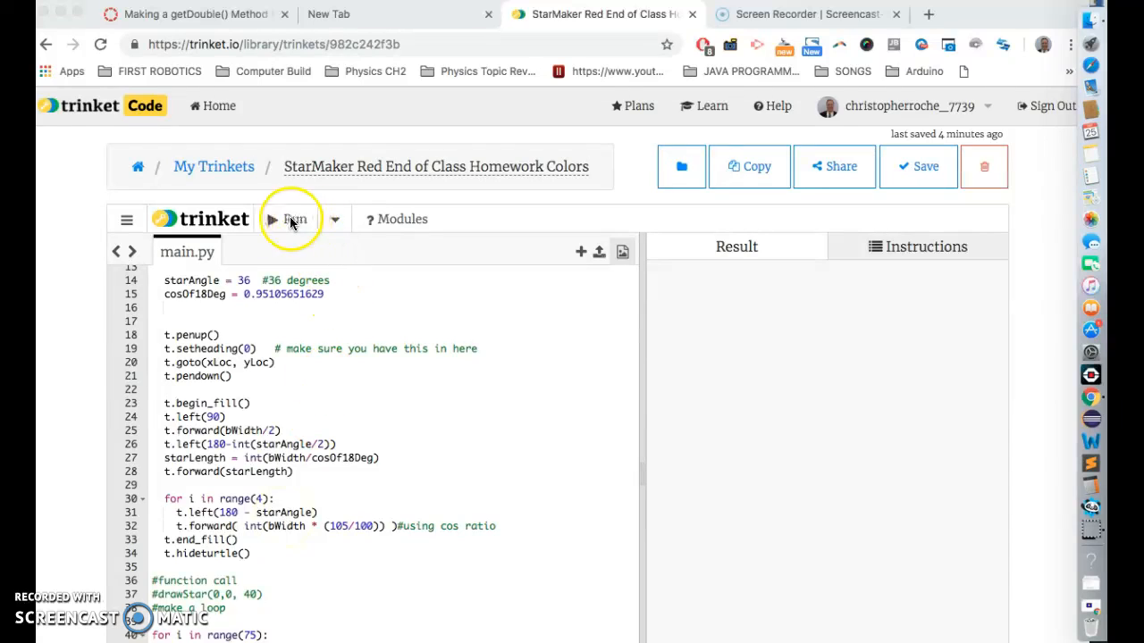
# Step: Run the star program, stop it, and return to the top of main.py to begin an '#Array' comment
pyautogui.click(295, 218)
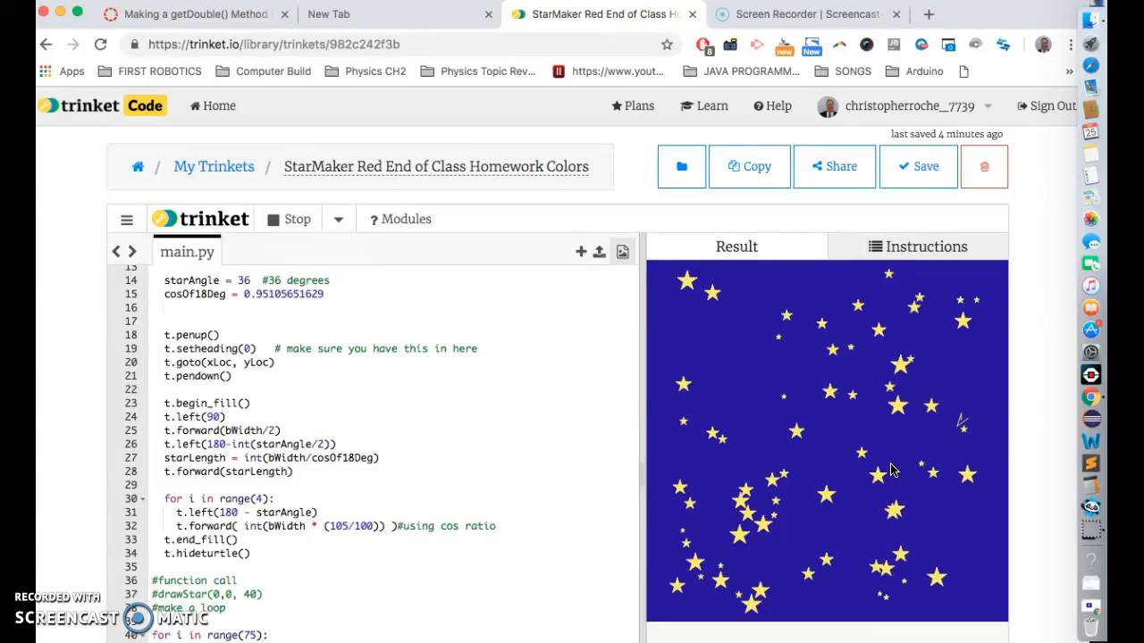
pyautogui.click(295, 218)
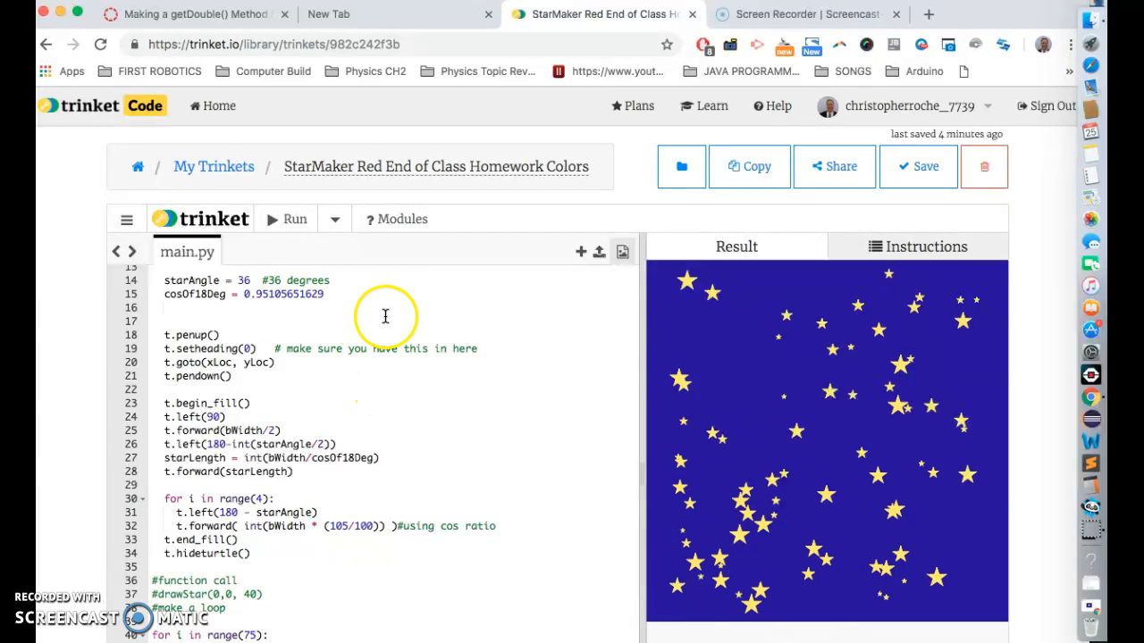
pyautogui.moveTo(369, 304)
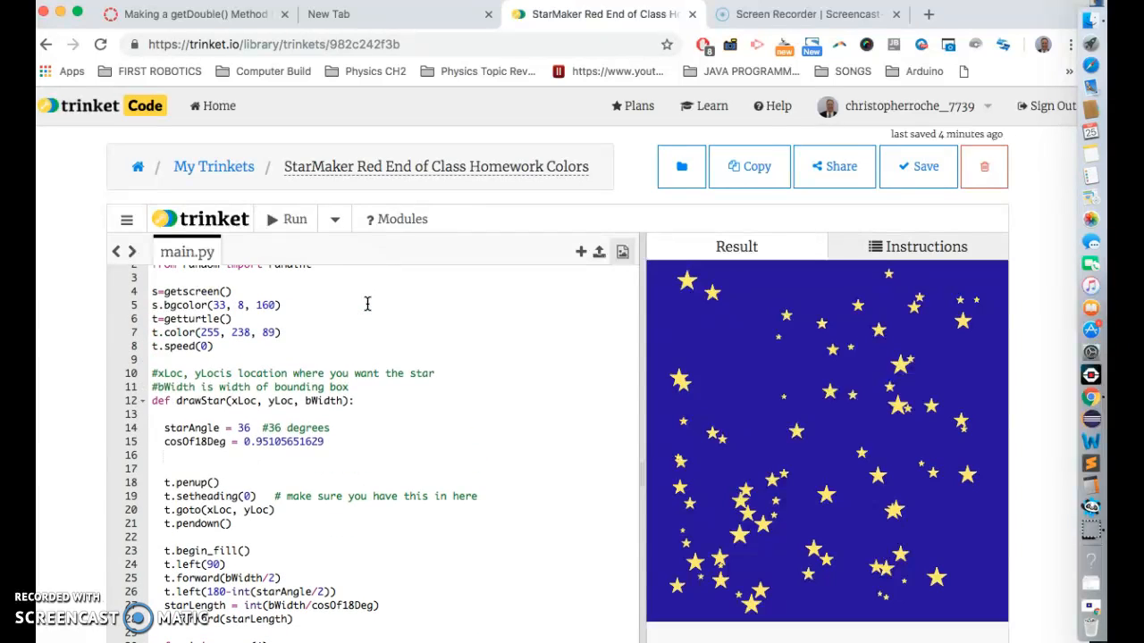
pyautogui.scroll(3)
pyautogui.write('#Array Hoo')
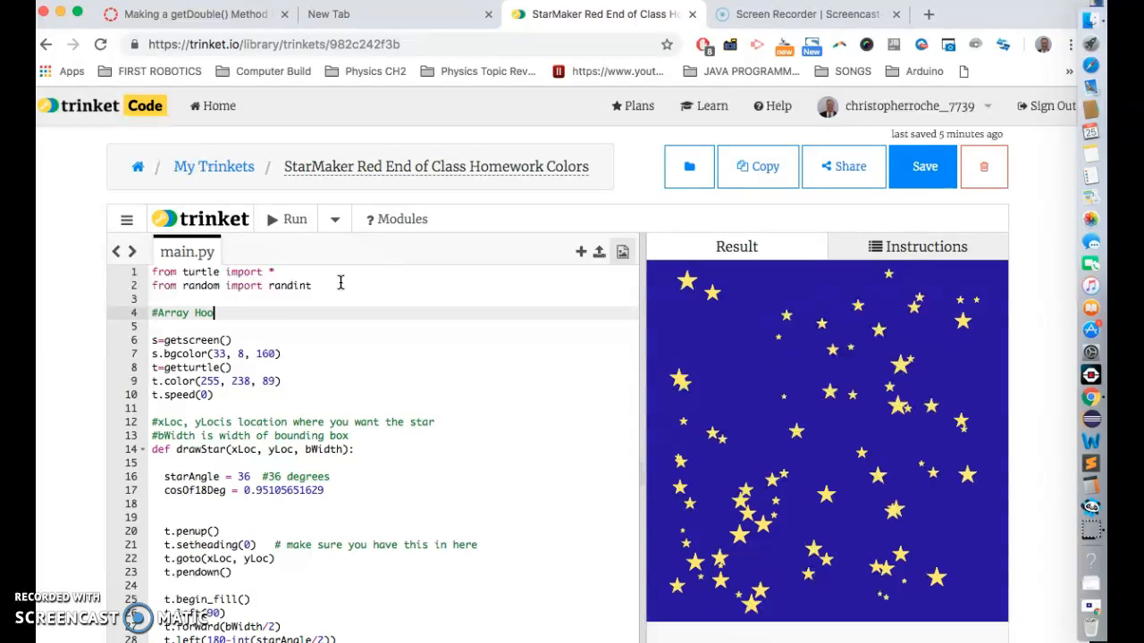
# Step: Complete the '#Array Hooray!' comment and declare 'cList = [ ]' on line 5
pyautogui.write('ray!')
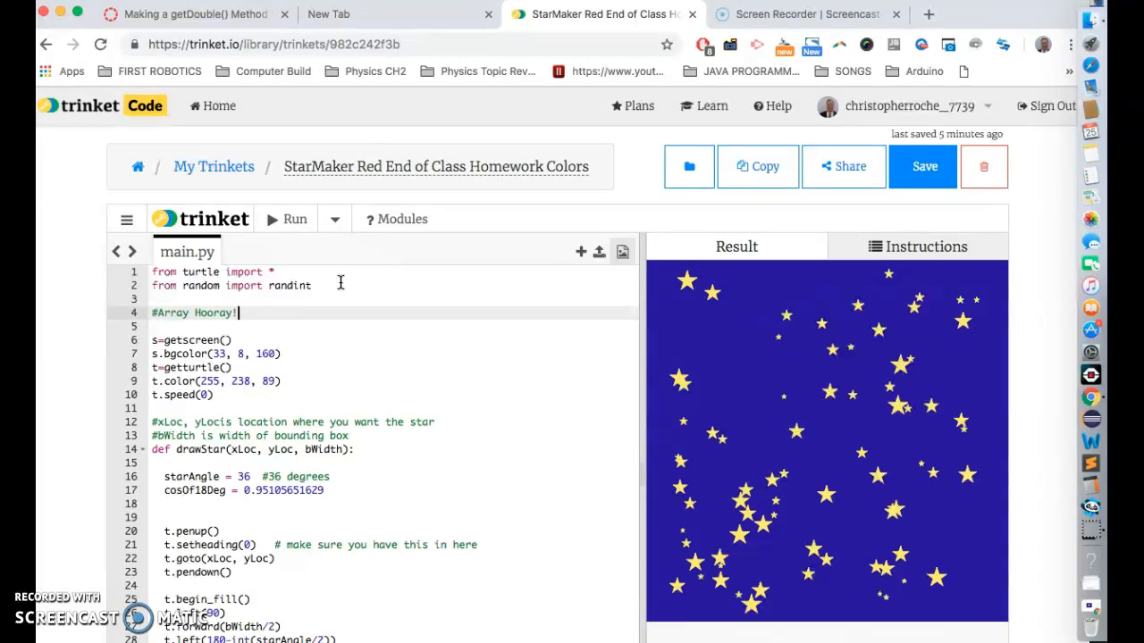
pyautogui.write('c')
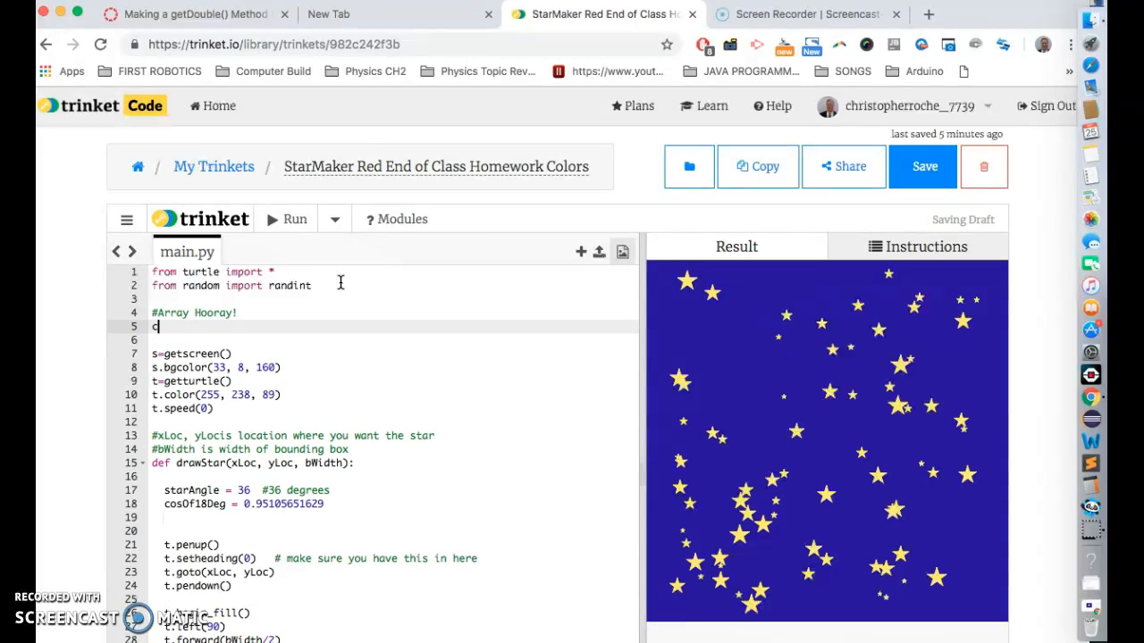
pyautogui.write('List')
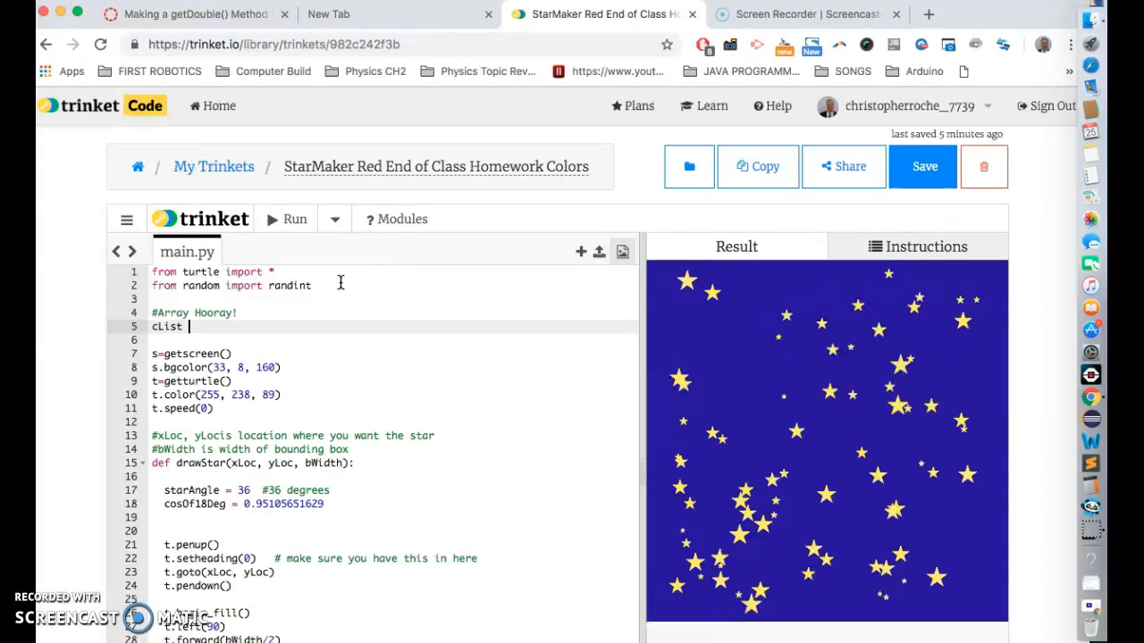
pyautogui.write('=')
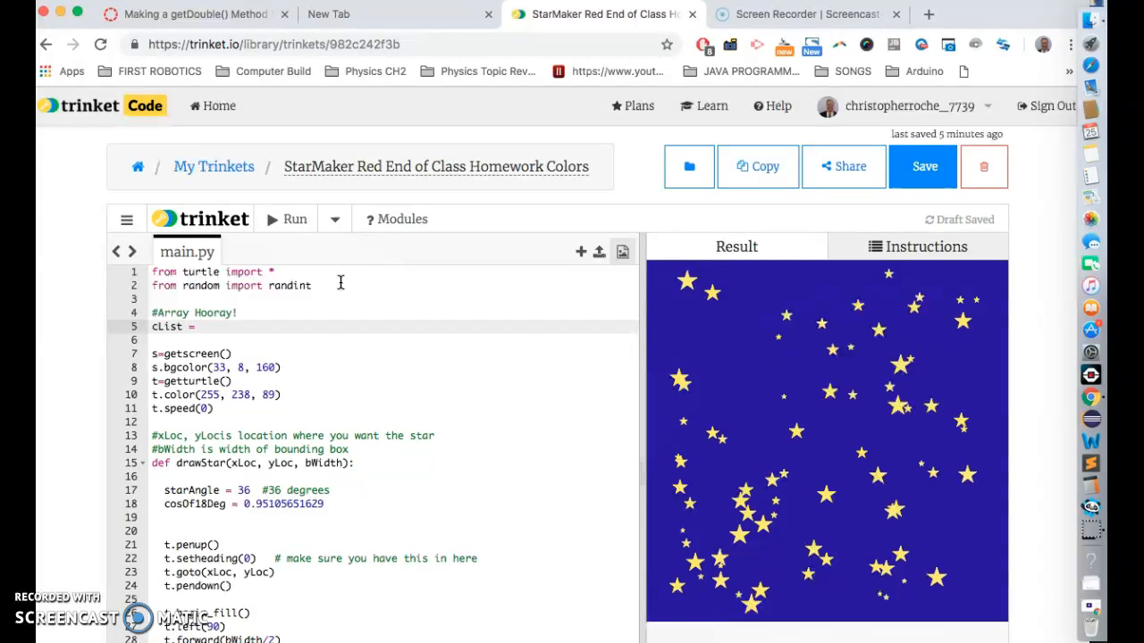
pyautogui.click(203, 325)
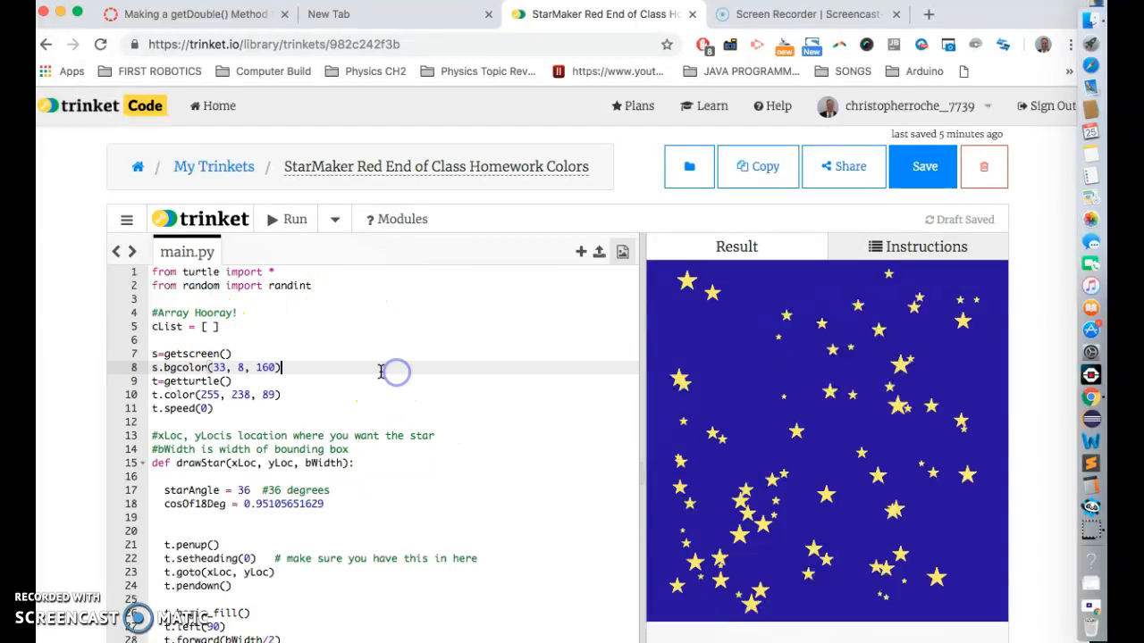
pyautogui.moveTo(945, 75)
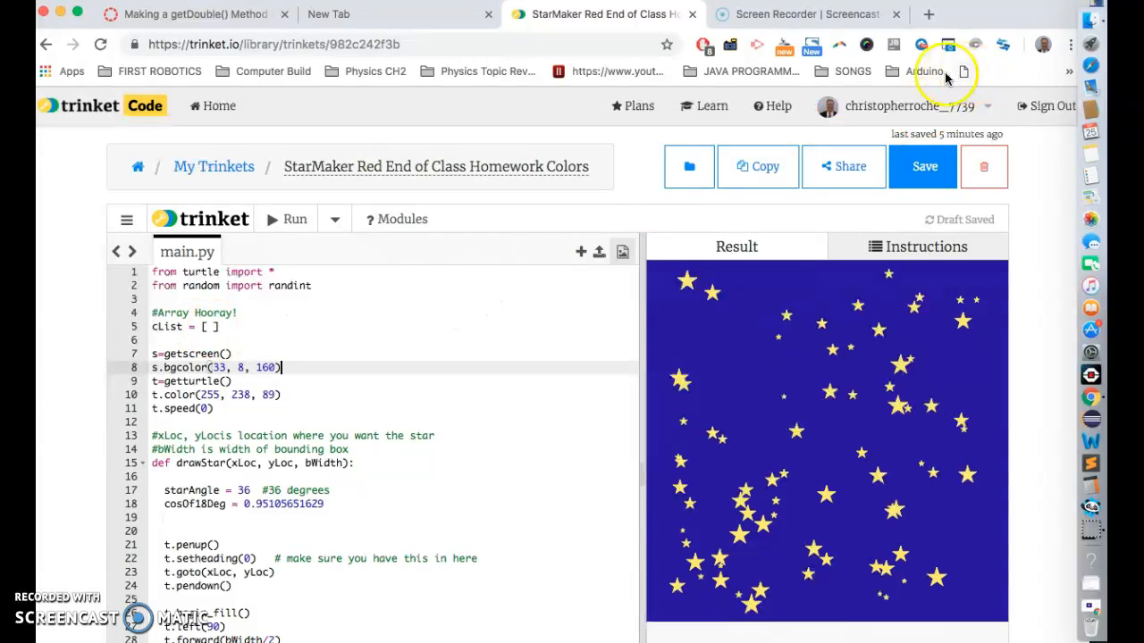
# Step: Search 'online color picker' in a new tab, pick orange #f47d42, select its hex code, and return to Trinket
pyautogui.click(928, 14)
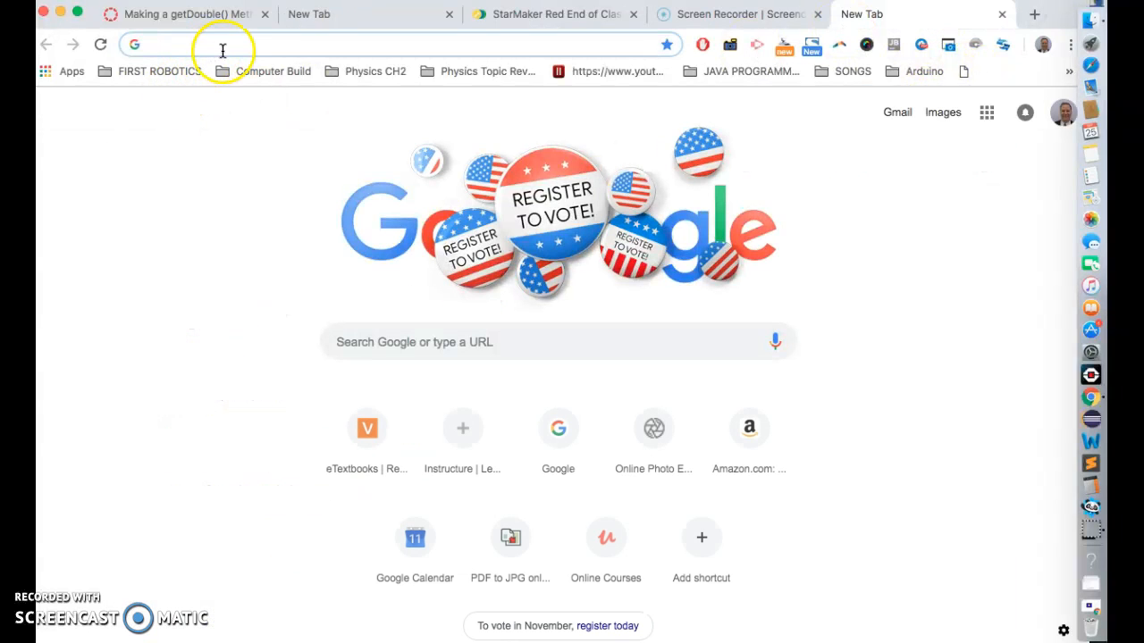
pyautogui.write('online color picker')
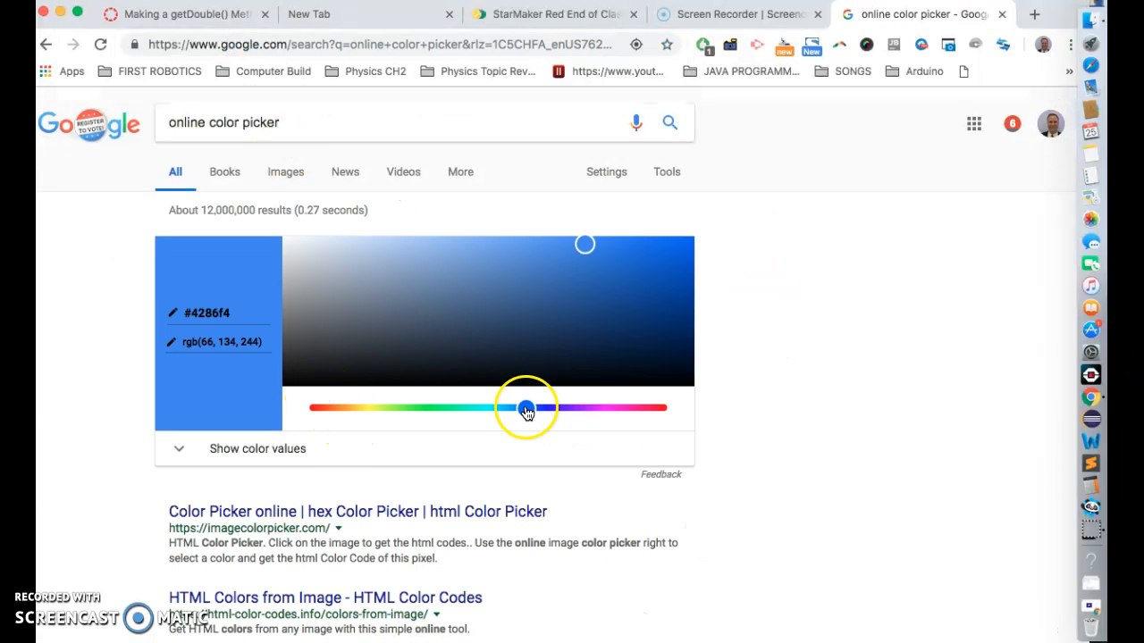
pyautogui.moveTo(527, 408); pyautogui.dragTo(331, 402)
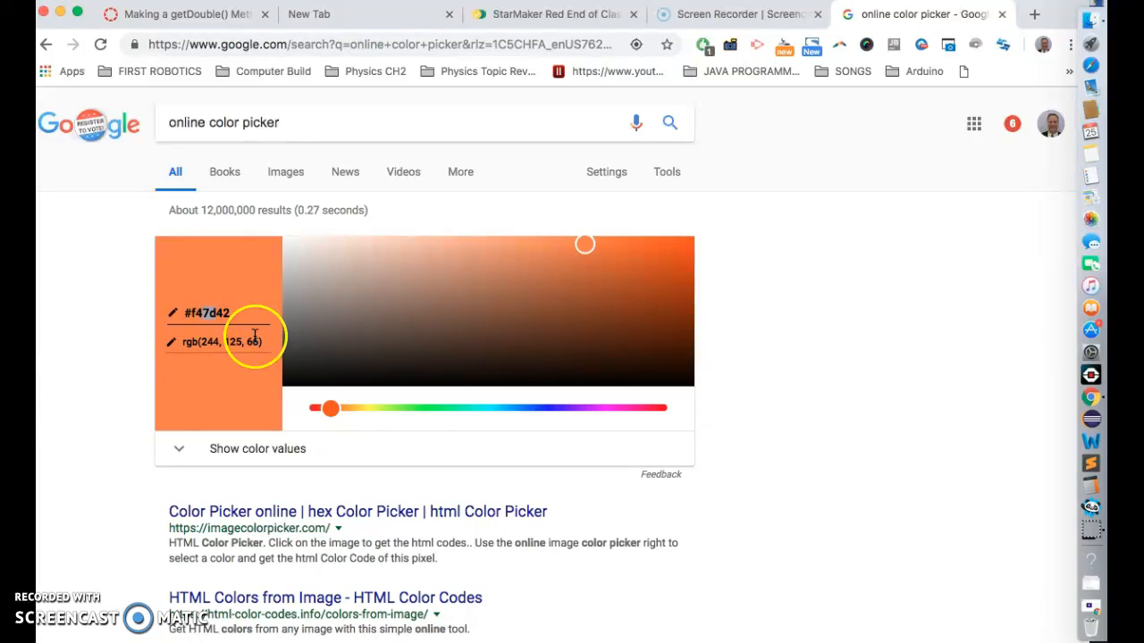
pyautogui.tripleClick(207, 313)
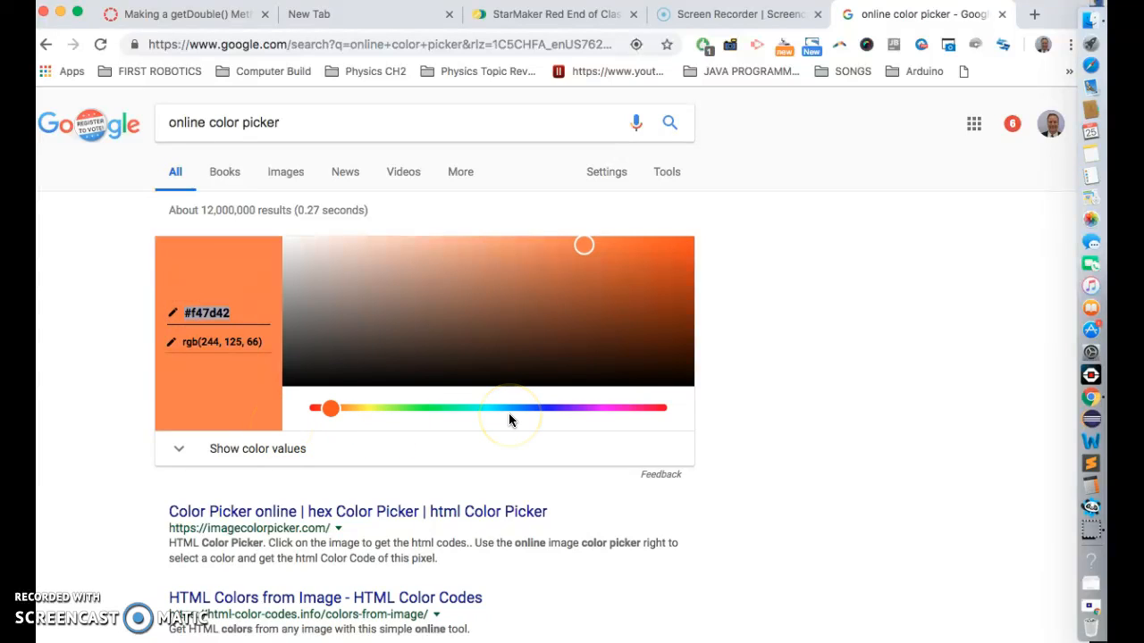
pyautogui.moveTo(911, 278)
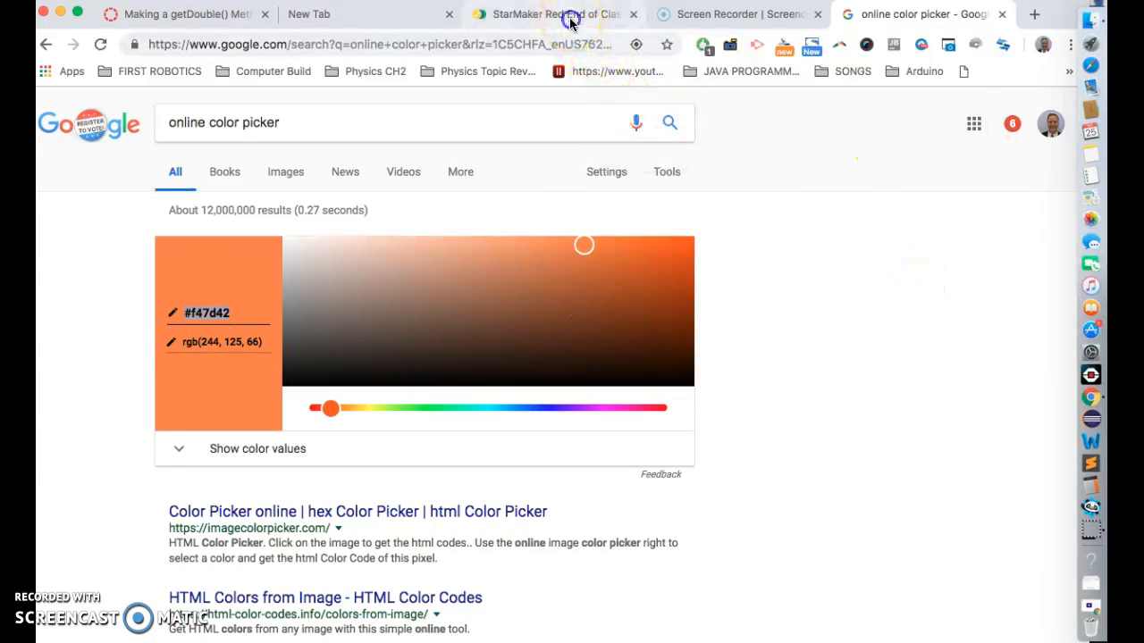
pyautogui.click(554, 14)
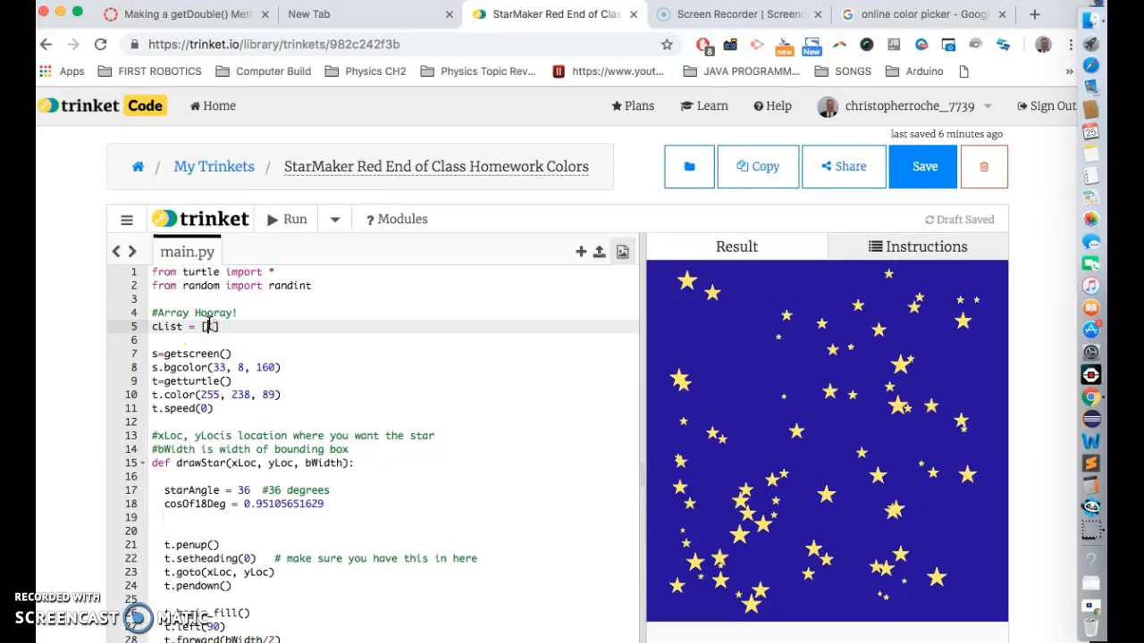
# Step: Put '#f47d42' into cList and add t.color(cList[0]) in drawStar at line 20
pyautogui.write('1')
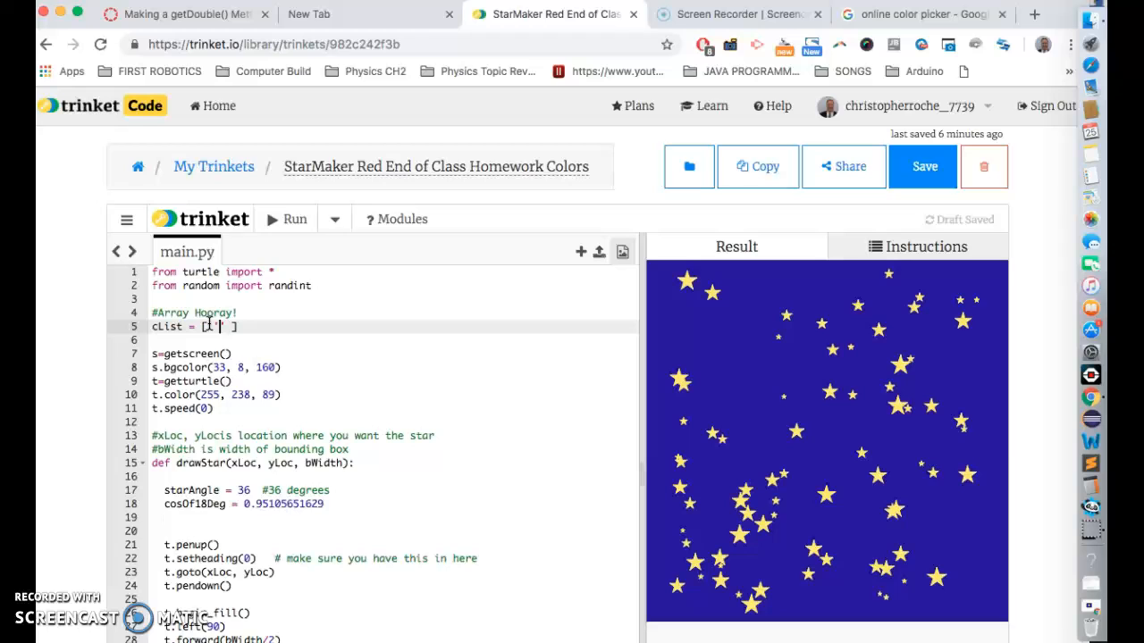
pyautogui.write("'#f47d42'")
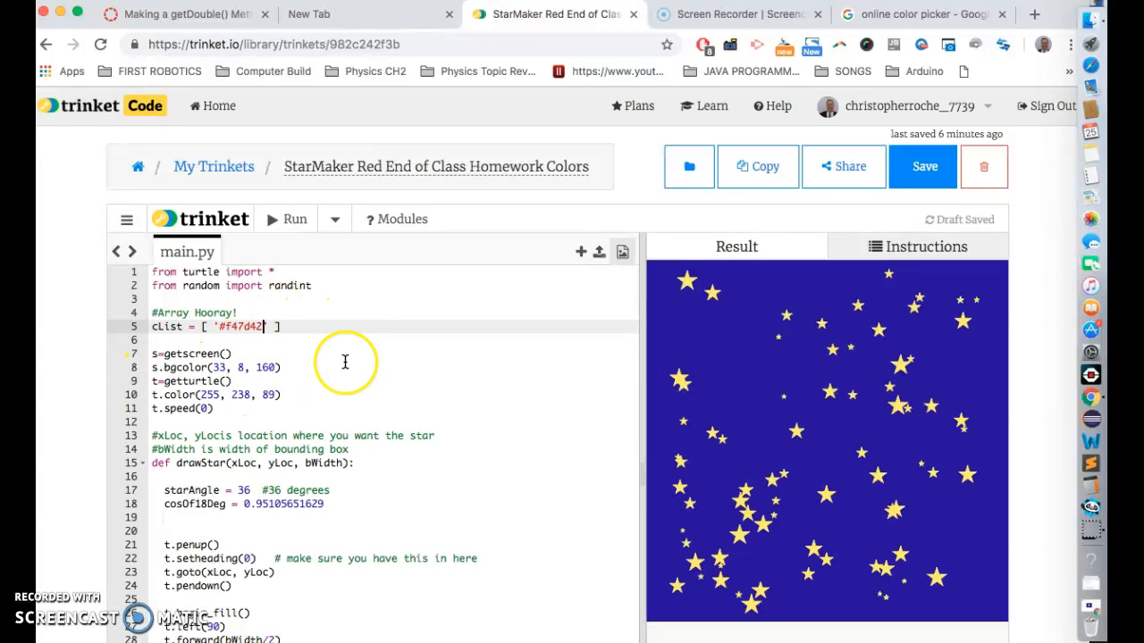
pyautogui.scroll(-3)
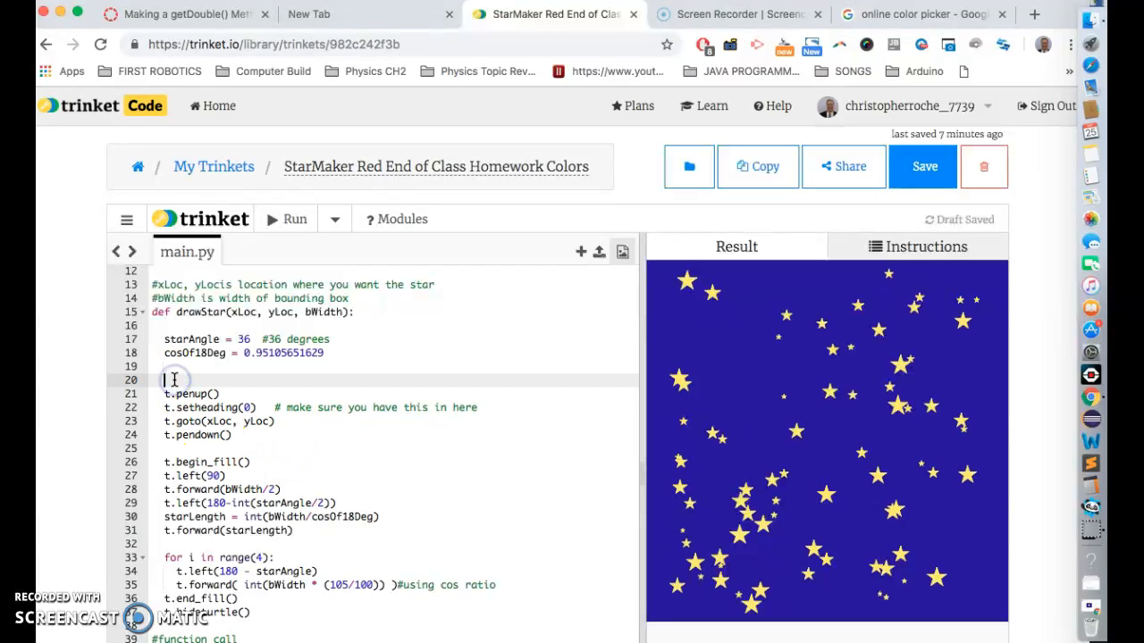
pyautogui.write('t.col')
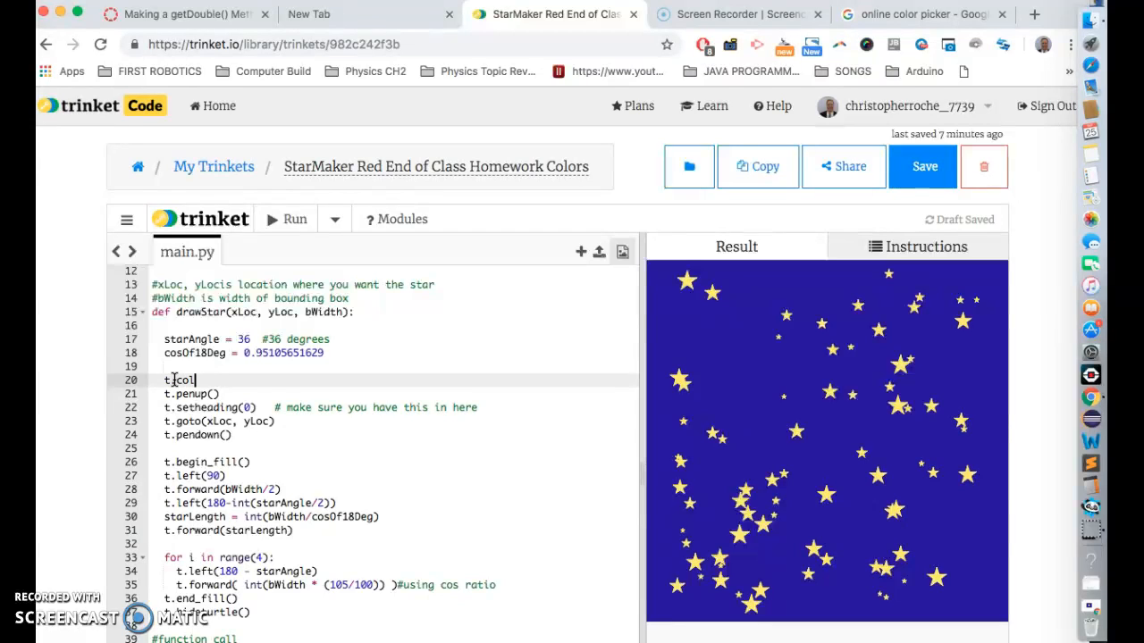
pyautogui.write('or()')
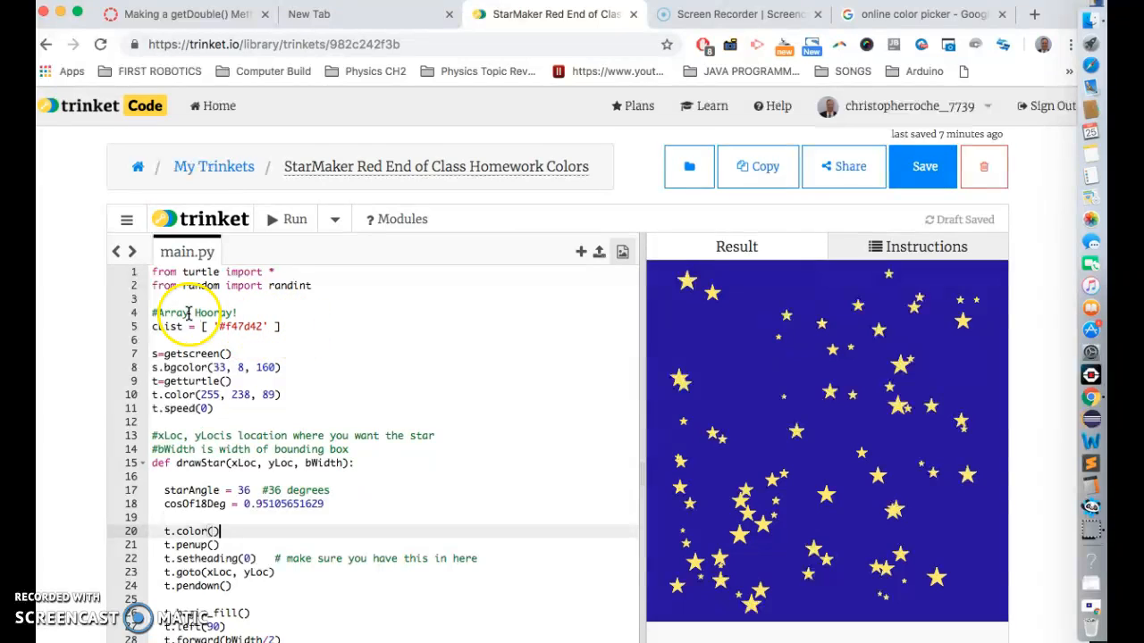
pyautogui.moveTo(333, 338)
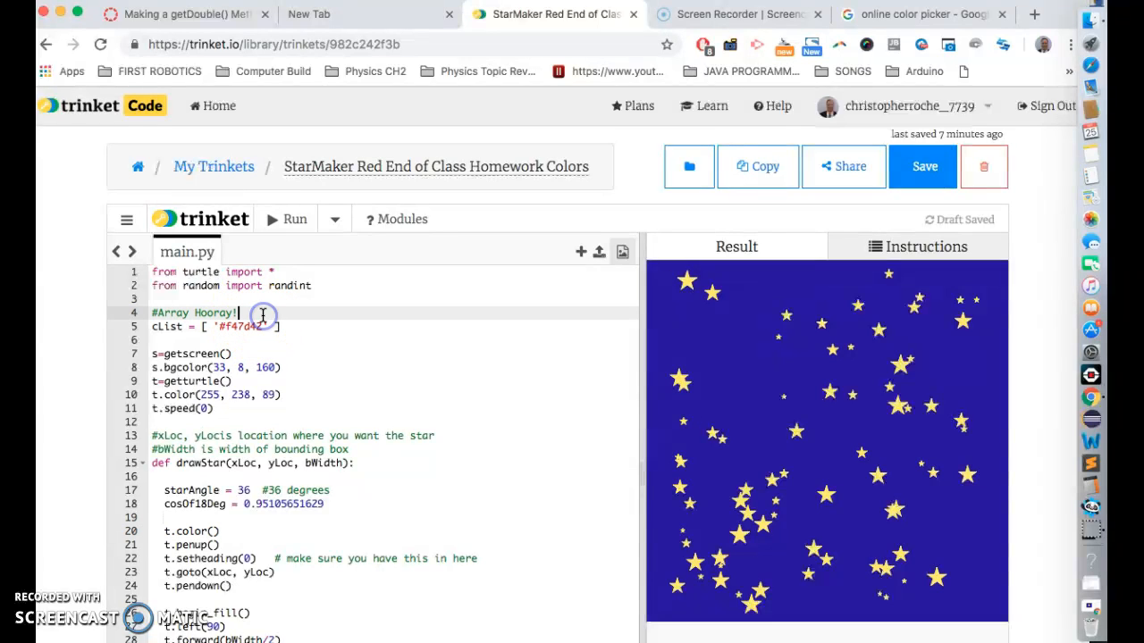
# Step: Note 'cList[0] is the first color' in the comment and run the program with the new color
pyautogui.write('cL')
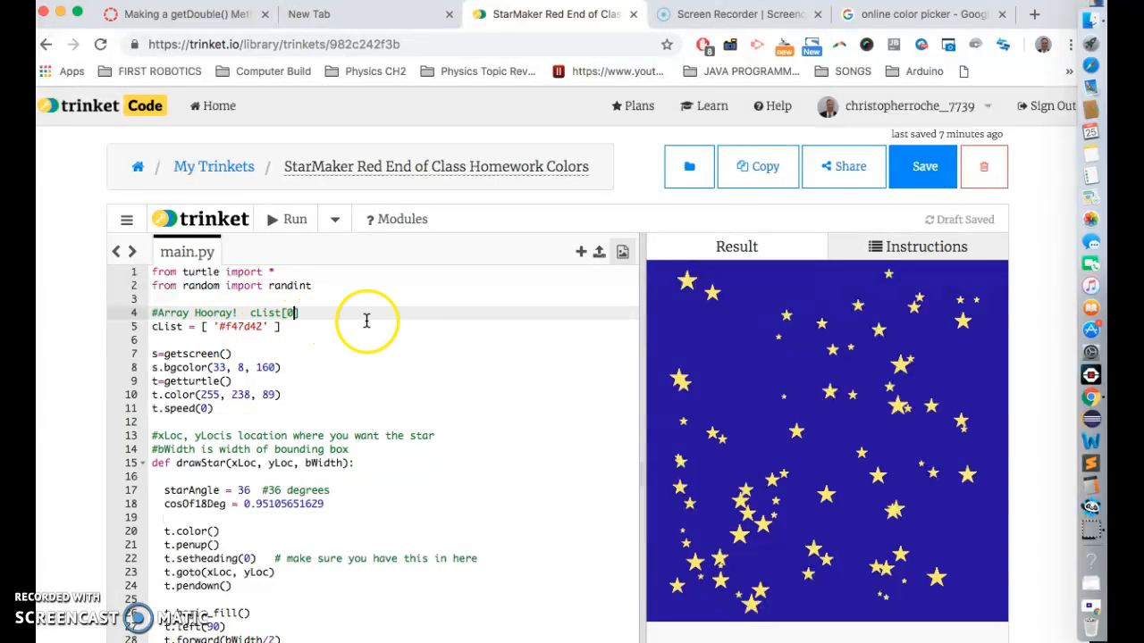
pyautogui.write('is the first color')
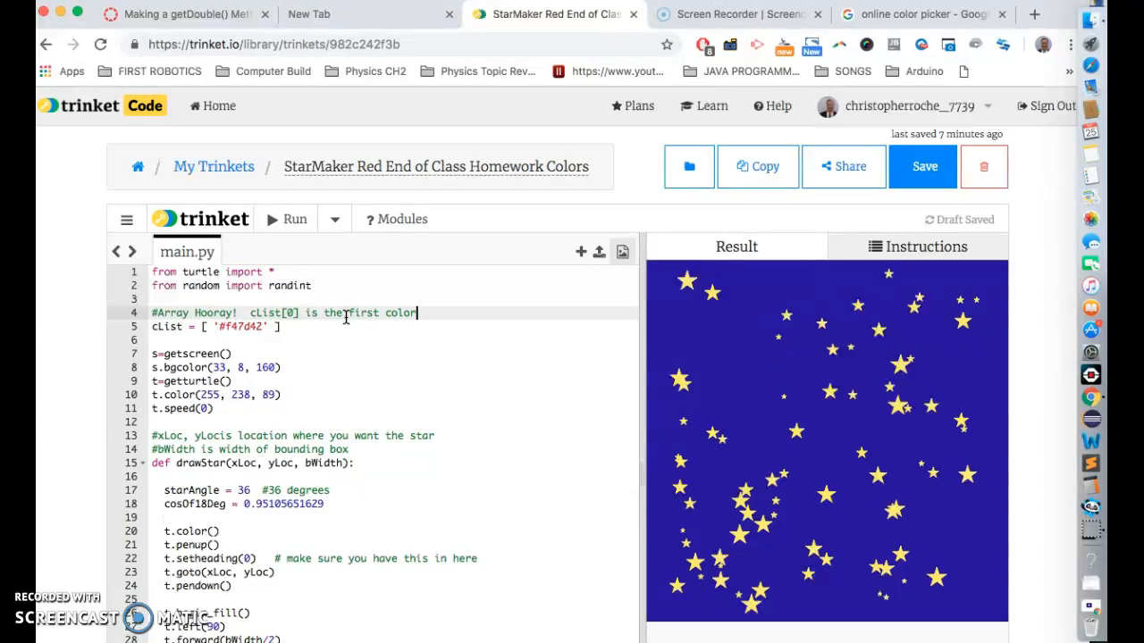
pyautogui.scroll(-3)
pyautogui.write('cList[0]')
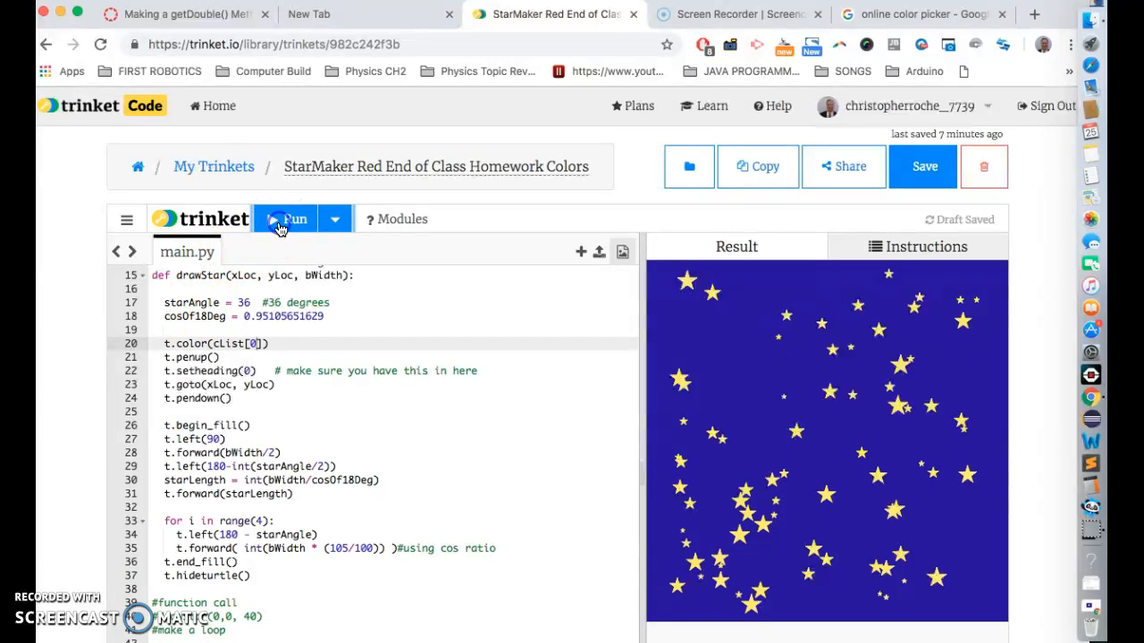
pyautogui.click(286, 218)
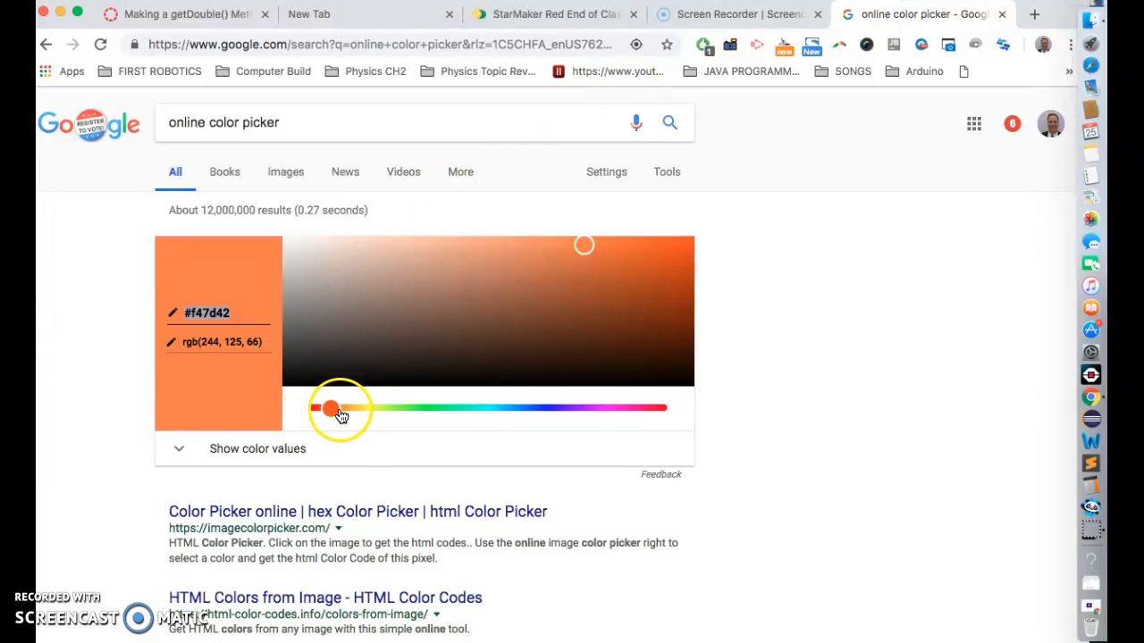
# Step: Pick pale yellow #f2e26d in the color picker, select its hex code, and return to Trinket
pyautogui.moveTo(336, 407); pyautogui.dragTo(361, 409)
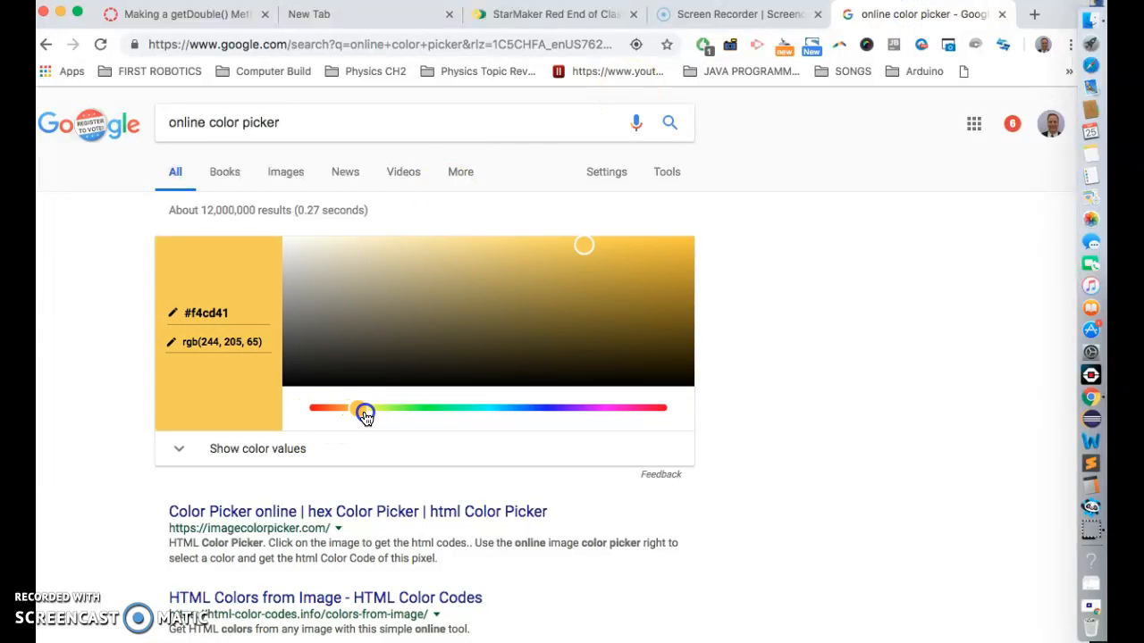
pyautogui.moveTo(357, 409); pyautogui.dragTo(368, 411)
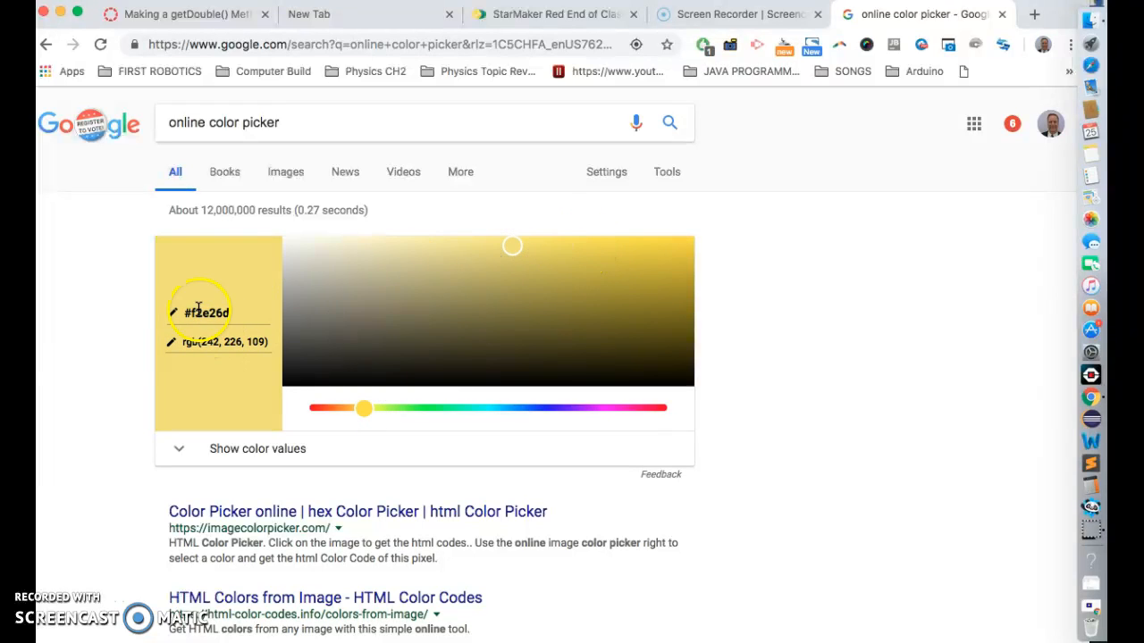
pyautogui.doubleClick(208, 313)
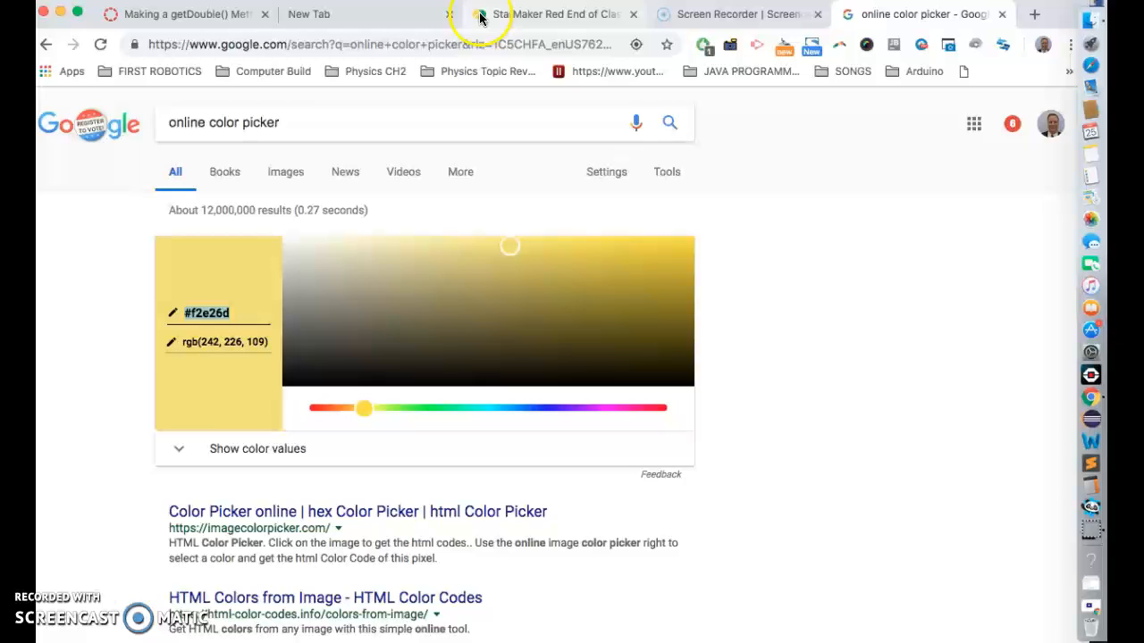
pyautogui.click(554, 14)
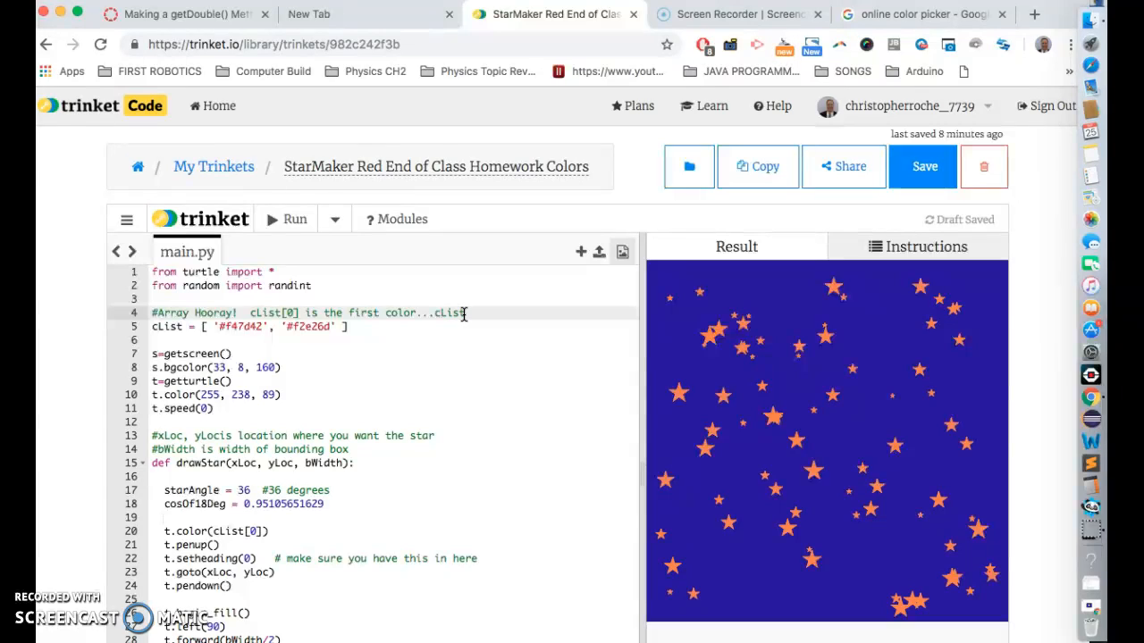
# Step: Extend the array comment to read 'cList[1] is 2nd' after adding '#f2e26d' to cList
pyautogui.write('[1]')
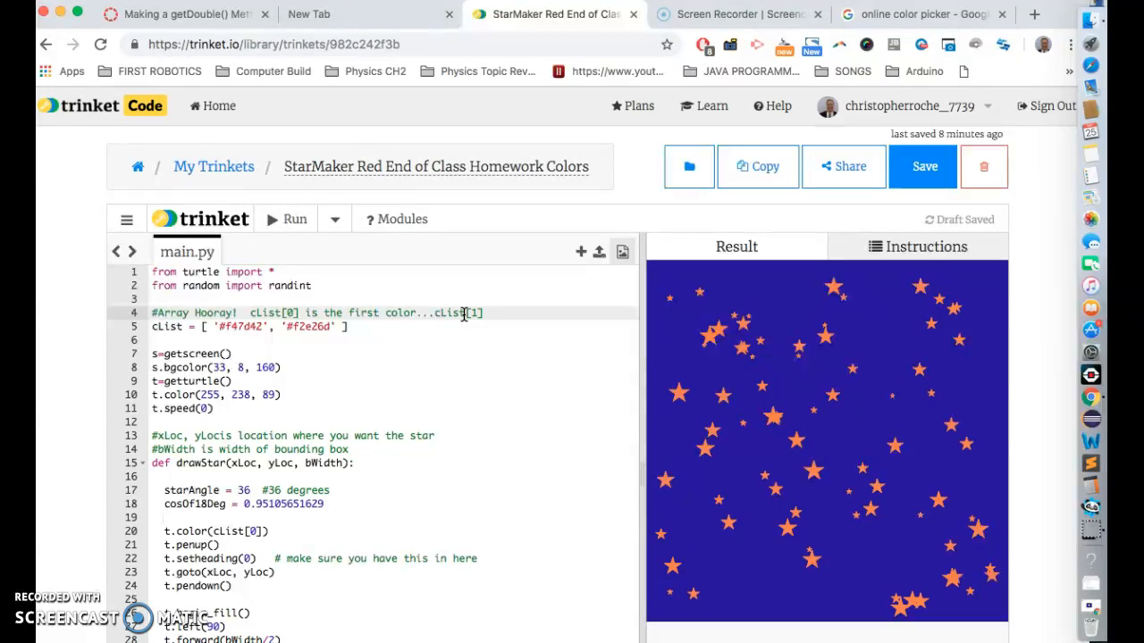
pyautogui.write('is')
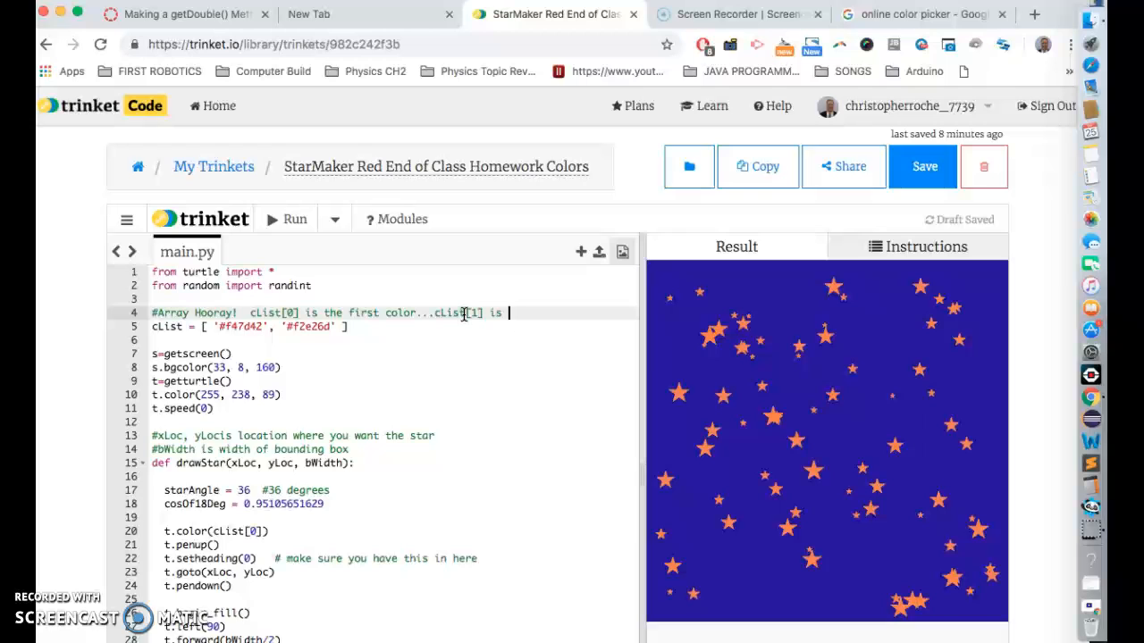
pyautogui.write('2nd')
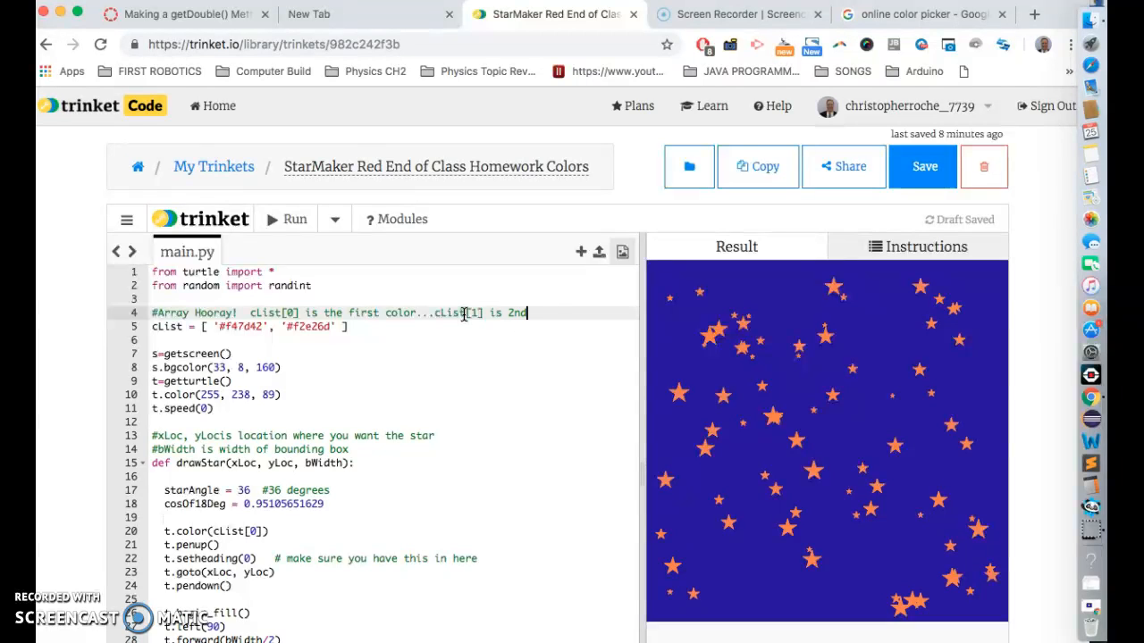
pyautogui.scroll(-3)
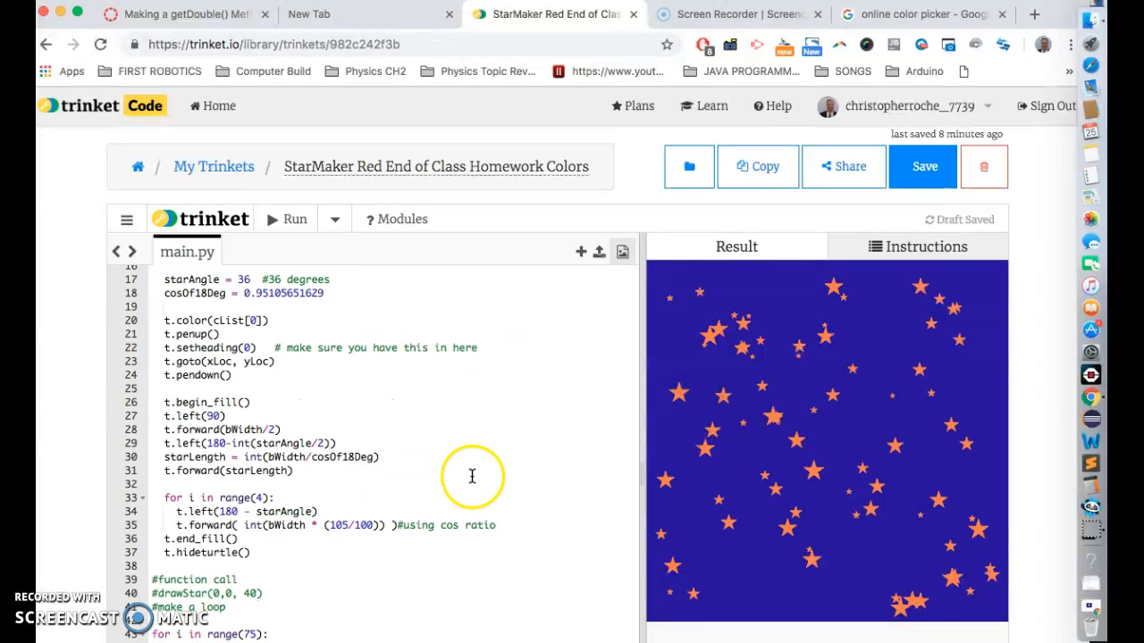
# Step: Change t.color(cList[0]) to t.color(cList[1]) and rerun so the stars draw yellow
pyautogui.click(254, 320)
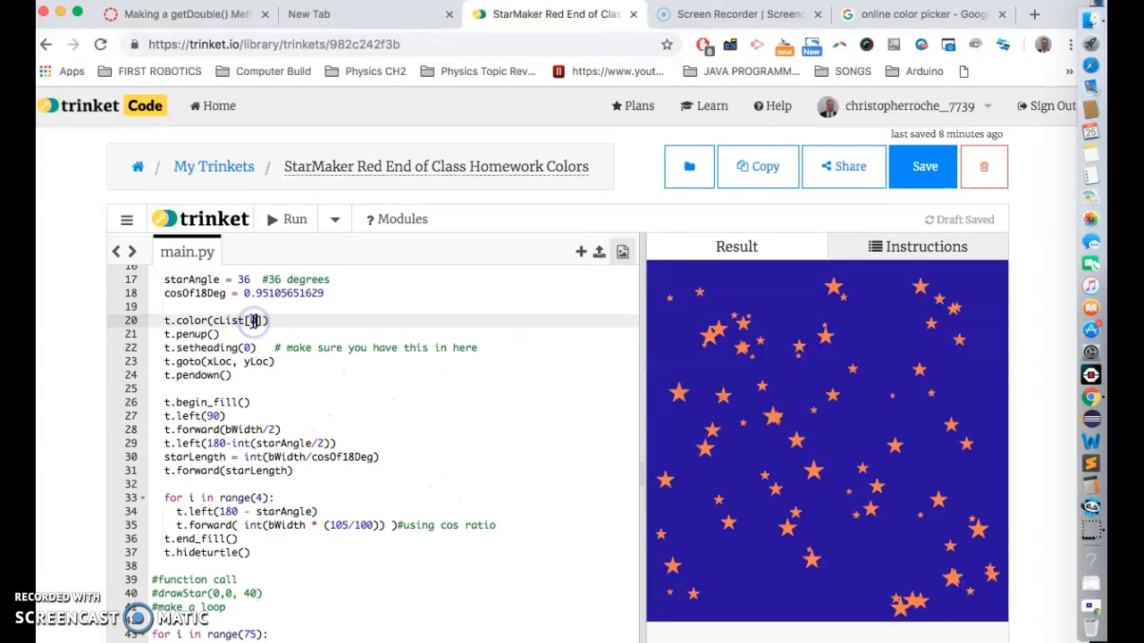
pyautogui.click(293, 218)
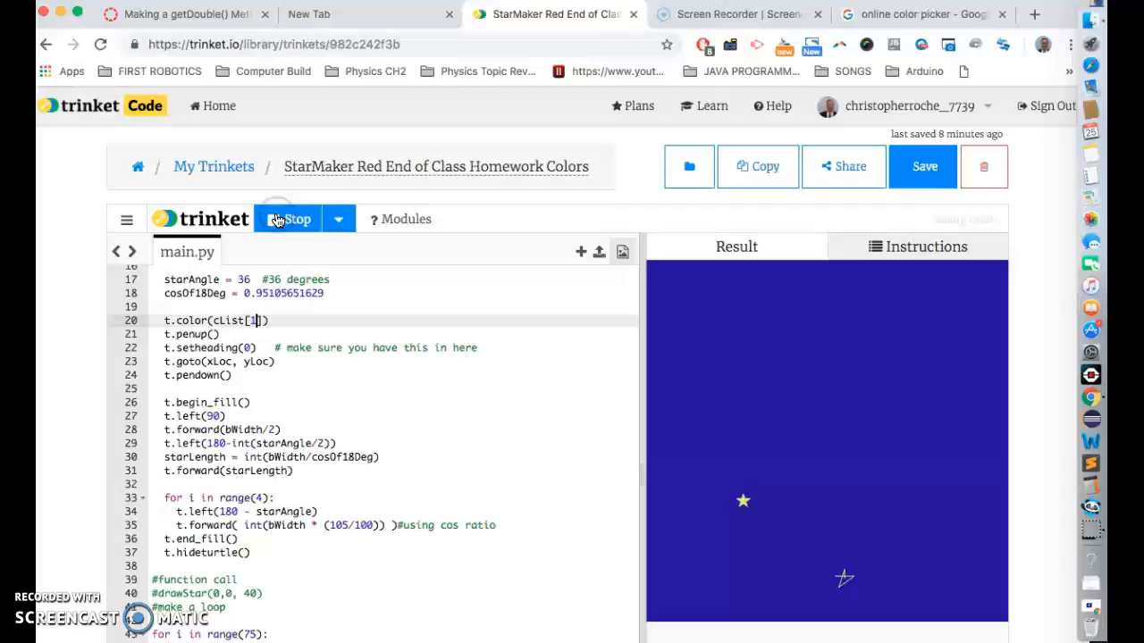
pyautogui.click(286, 218)
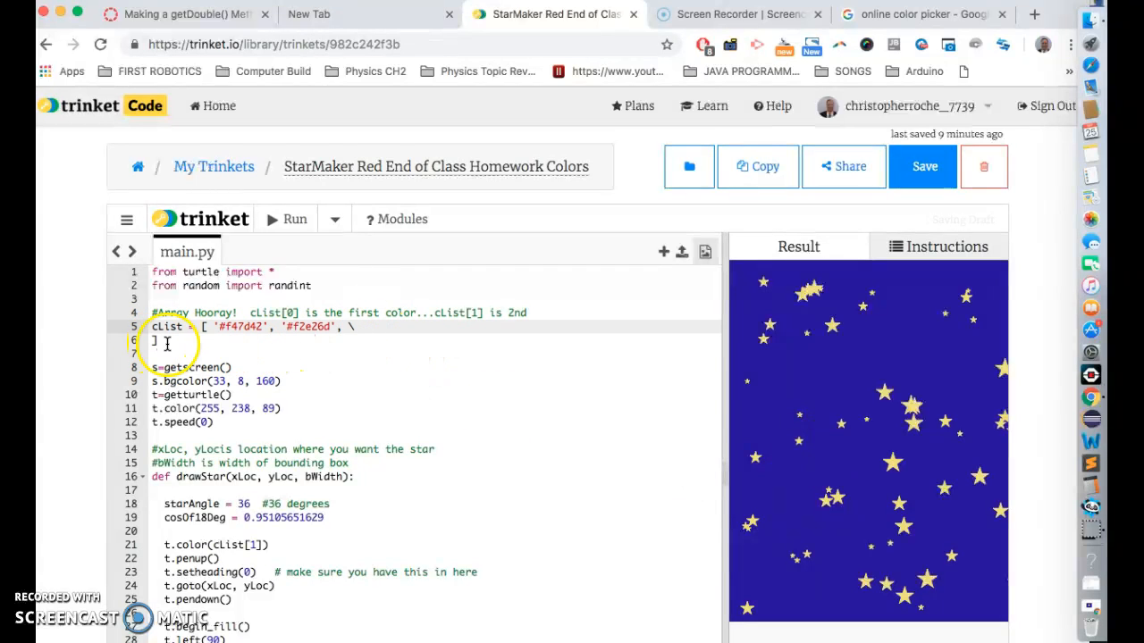
# Step: Run the multi-line cList, then extend it with more hex codes and names ending in 'blue'
pyautogui.click(293, 218)
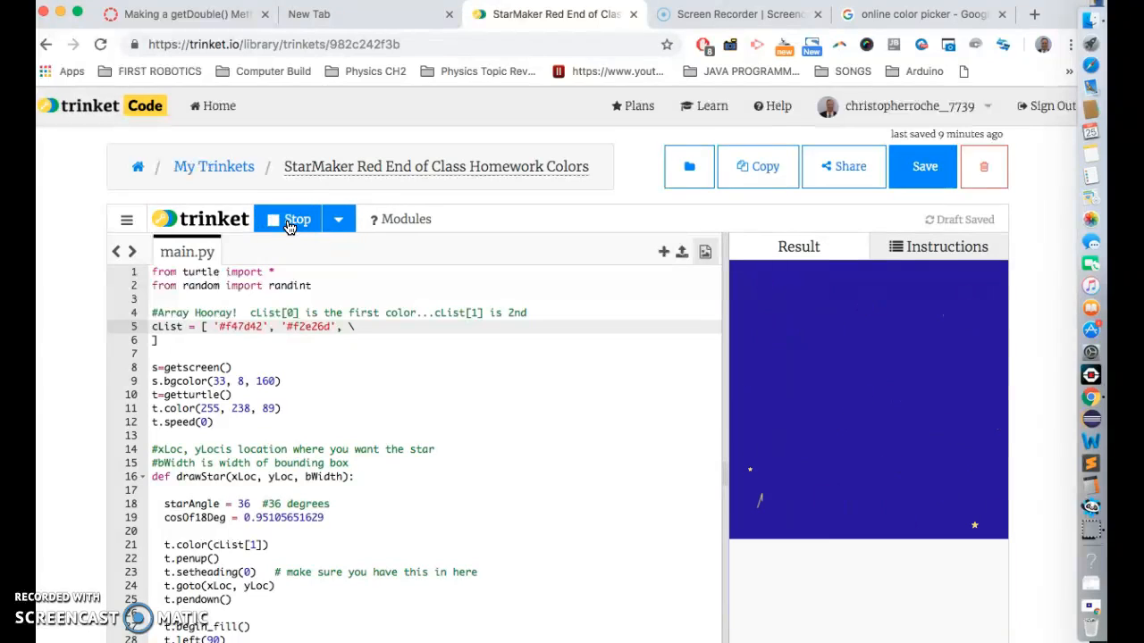
pyautogui.click(286, 218)
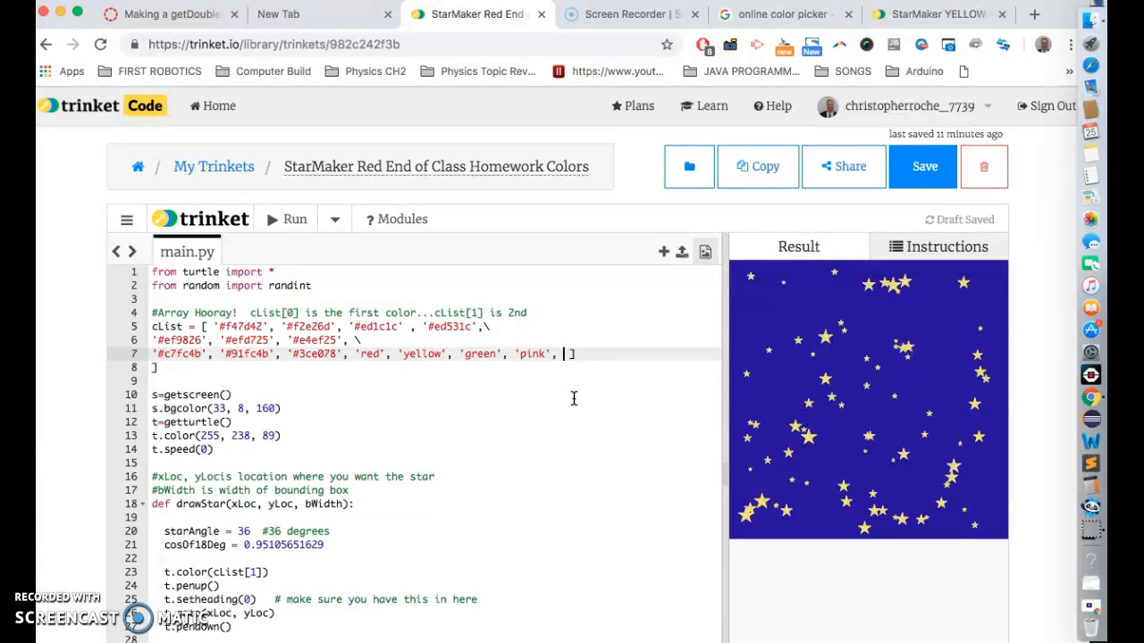
pyautogui.write("'blue'")
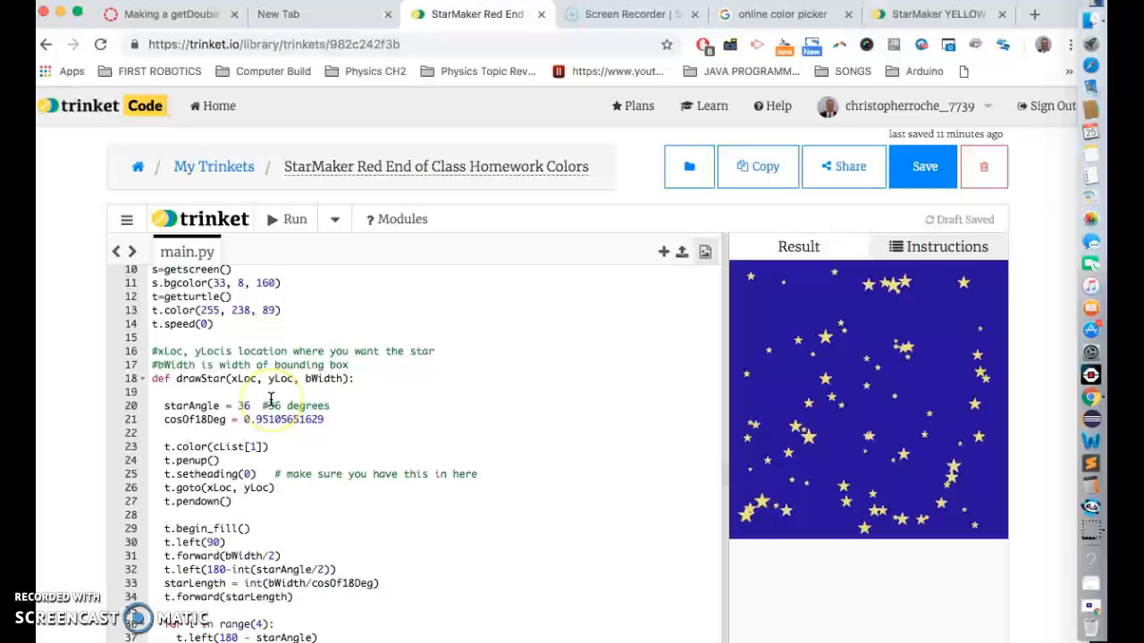
pyautogui.scroll(-3)
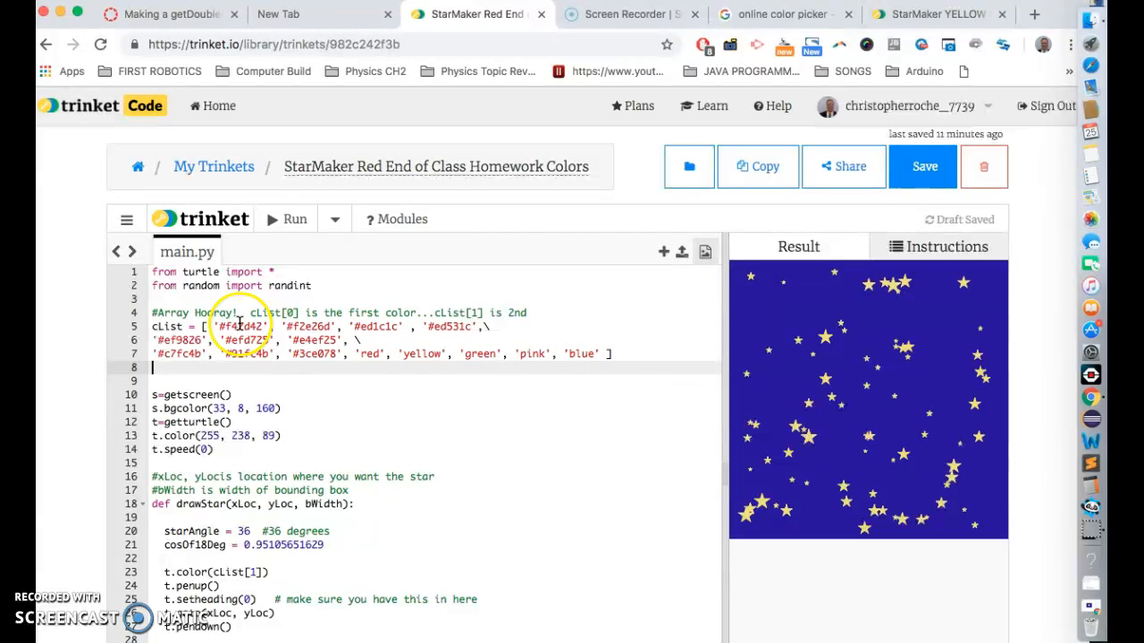
pyautogui.moveTo(626, 378)
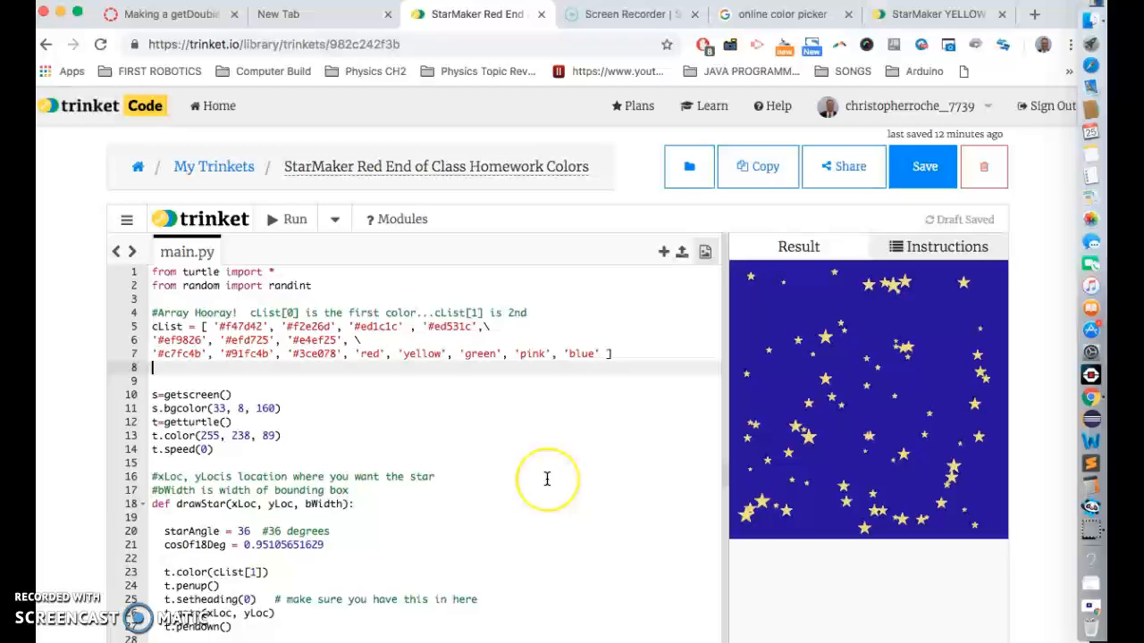
pyautogui.scroll(-3)
pyautogui.write('4')
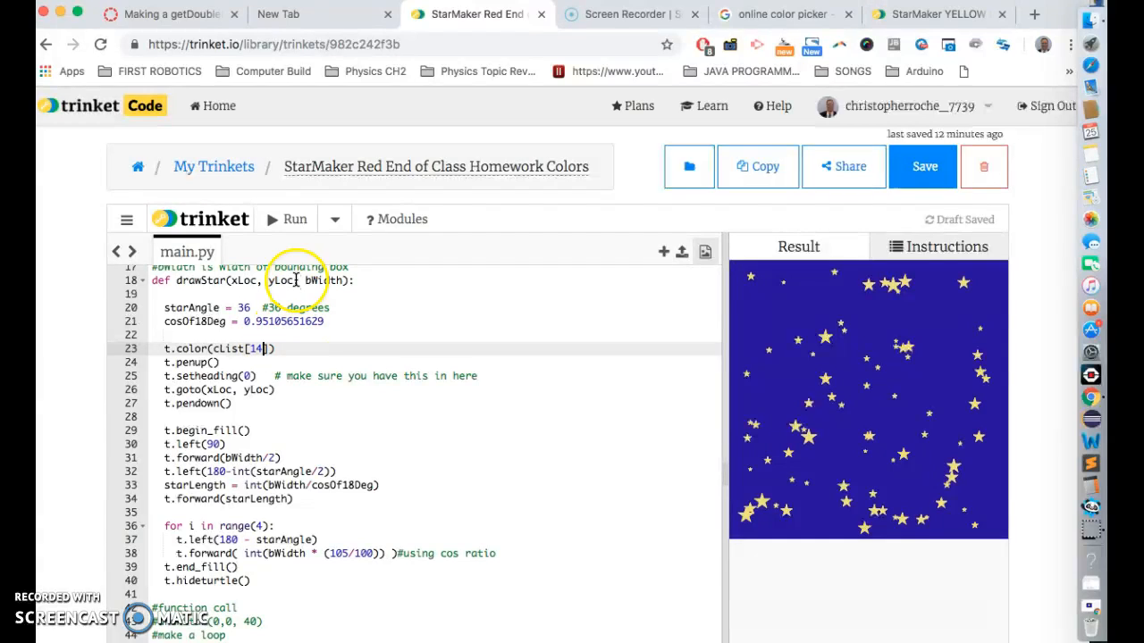
# Step: Change the star color index to cList[15], stop and rerun, producing IndexError: list index out of range on line 23
pyautogui.click(286, 218)
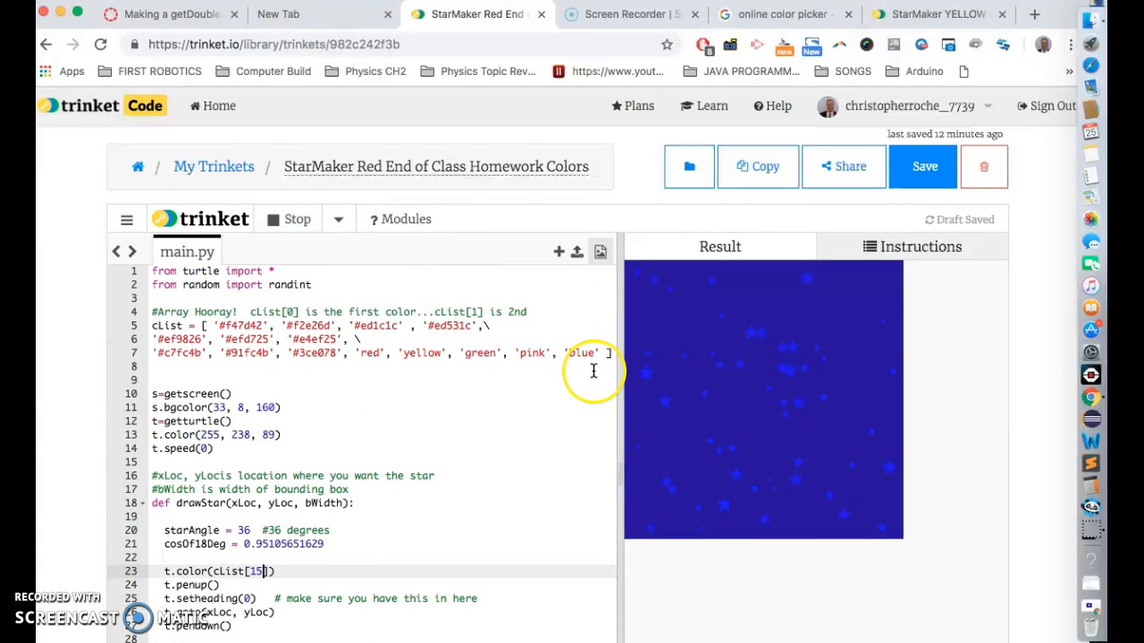
pyautogui.scroll(-3)
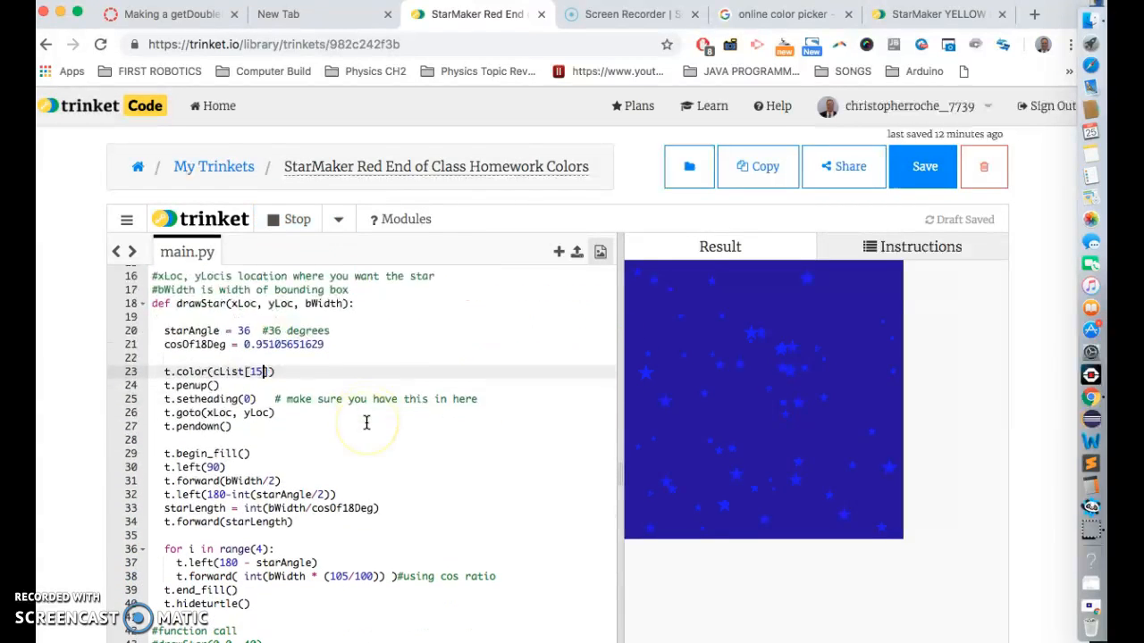
pyautogui.click(297, 219)
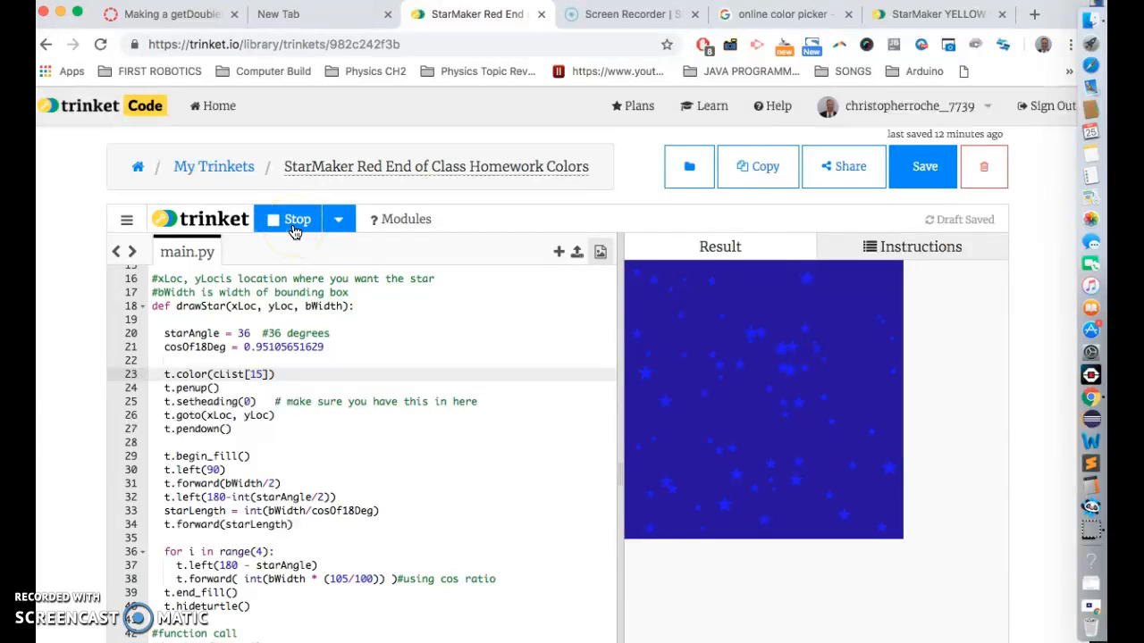
pyautogui.click(286, 218)
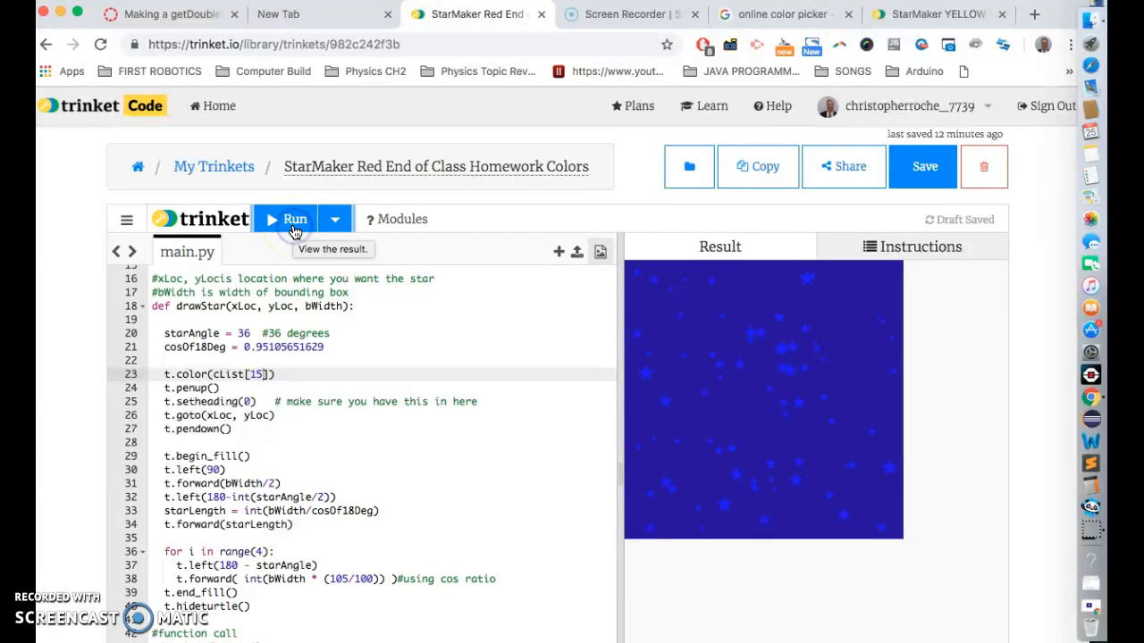
pyautogui.click(293, 218)
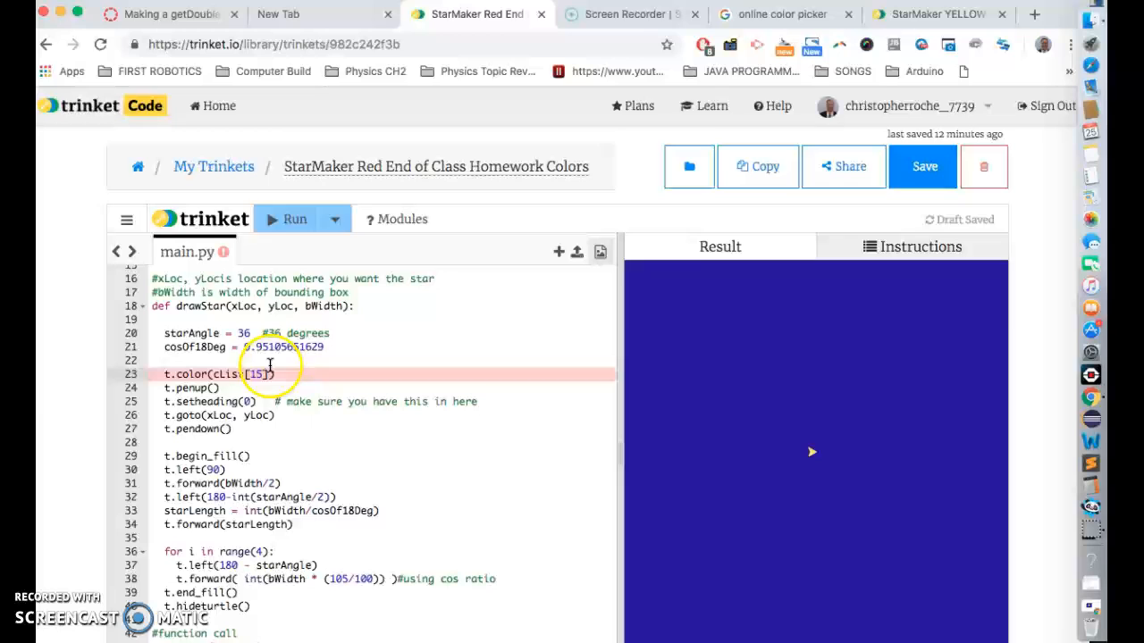
pyautogui.scroll(-3)
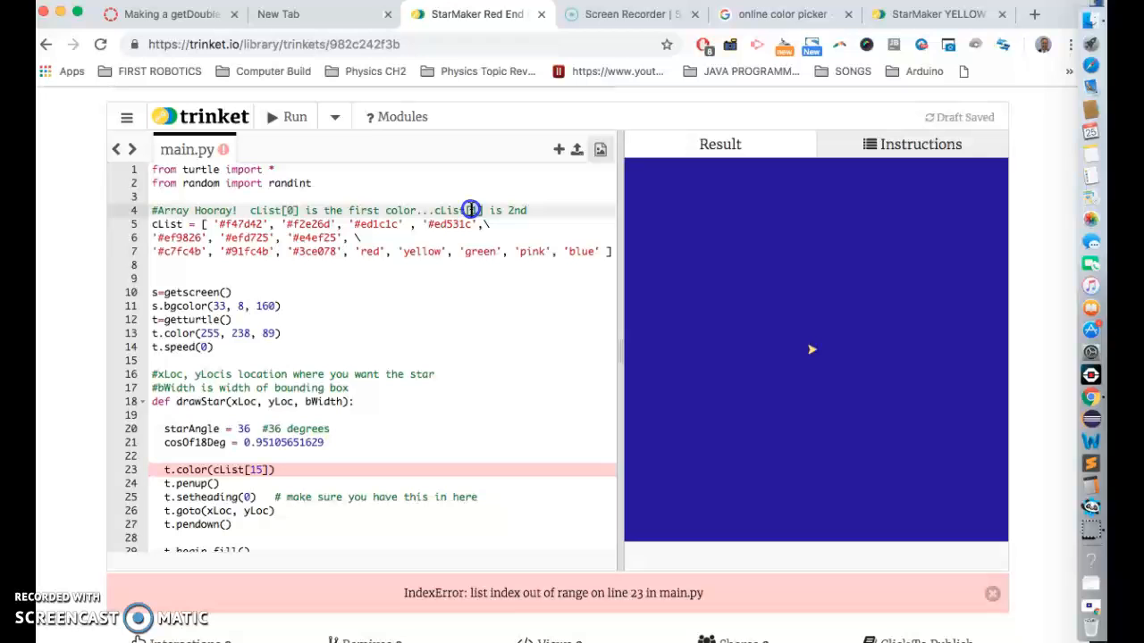
pyautogui.scroll(-3)
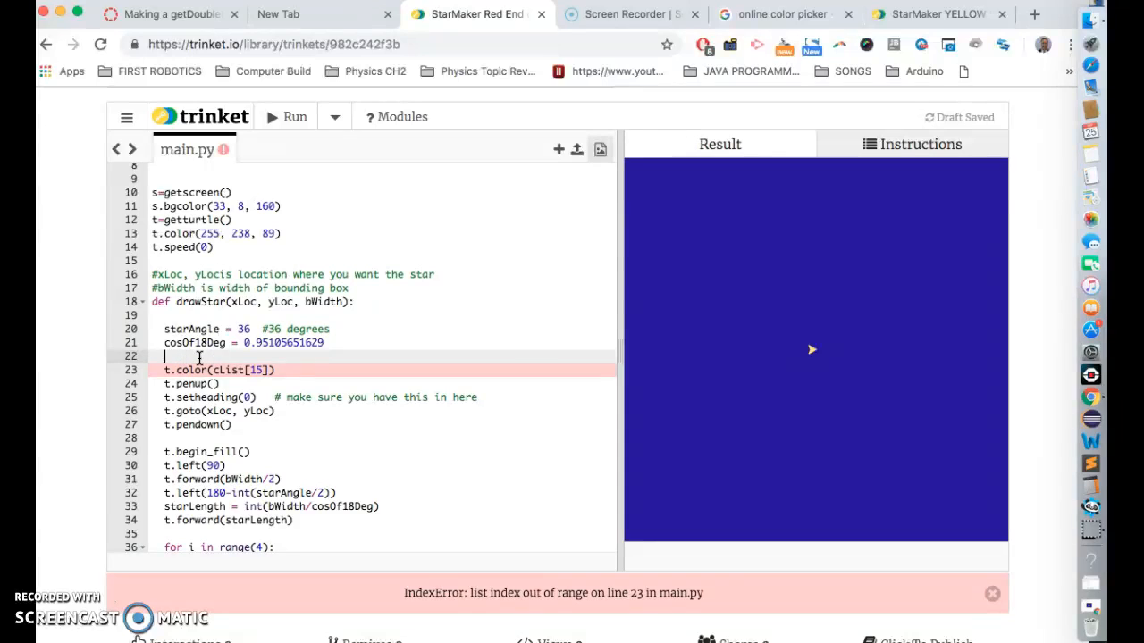
# Step: Write whichColor = randint(0, len(cList)-1), use whichColor in t.color, and run the program
pyautogui.write('whil')
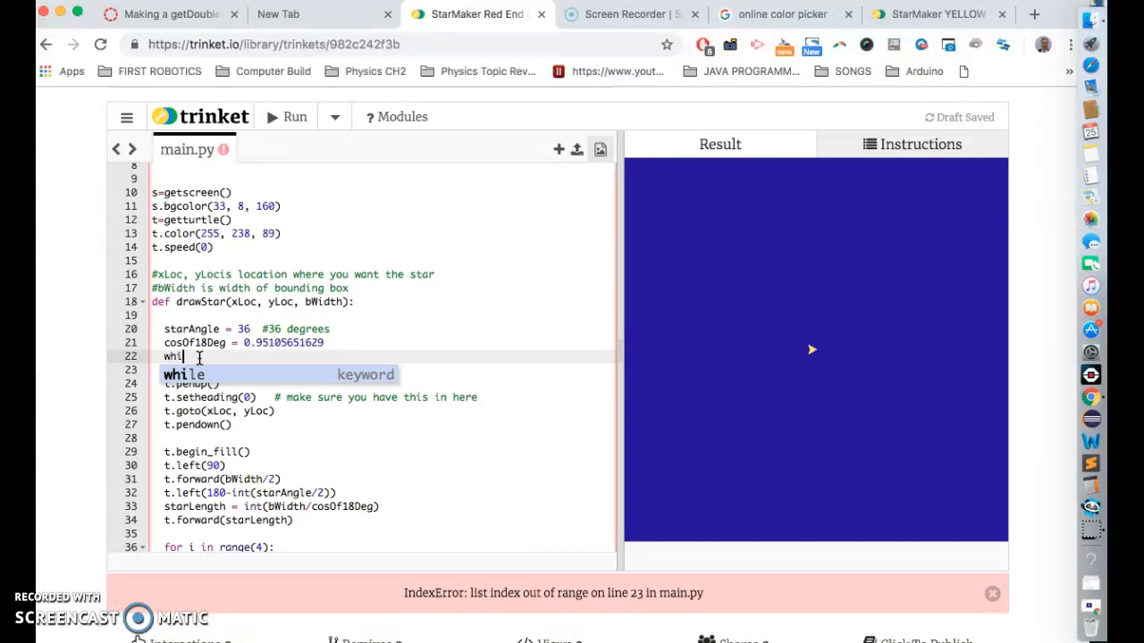
pyautogui.write('chCol')
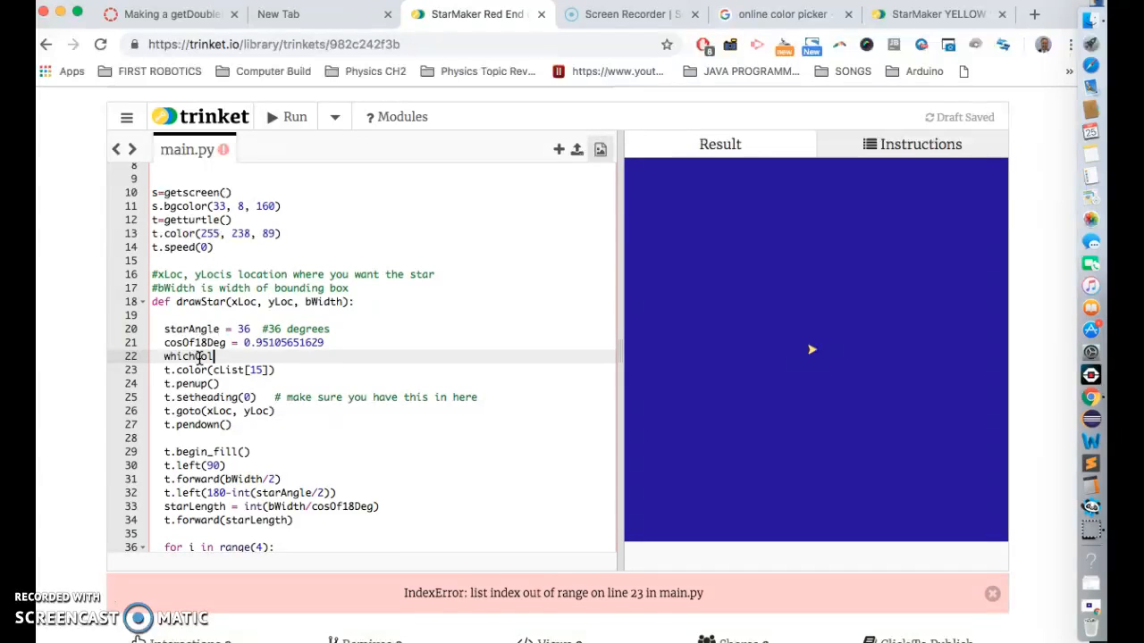
pyautogui.write('=')
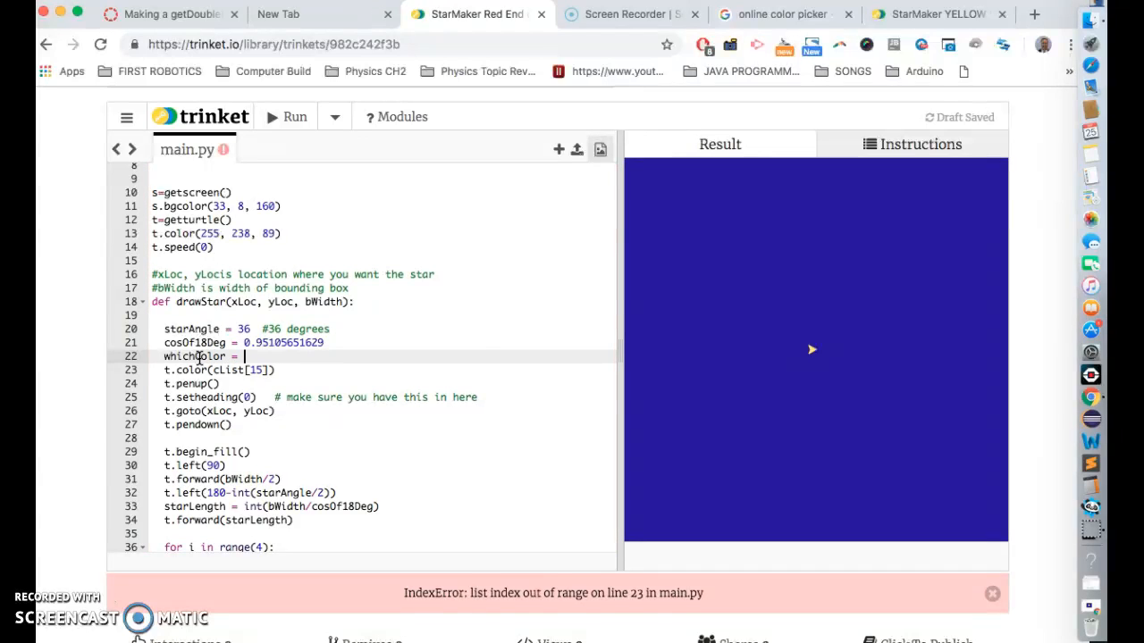
pyautogui.write('randint()')
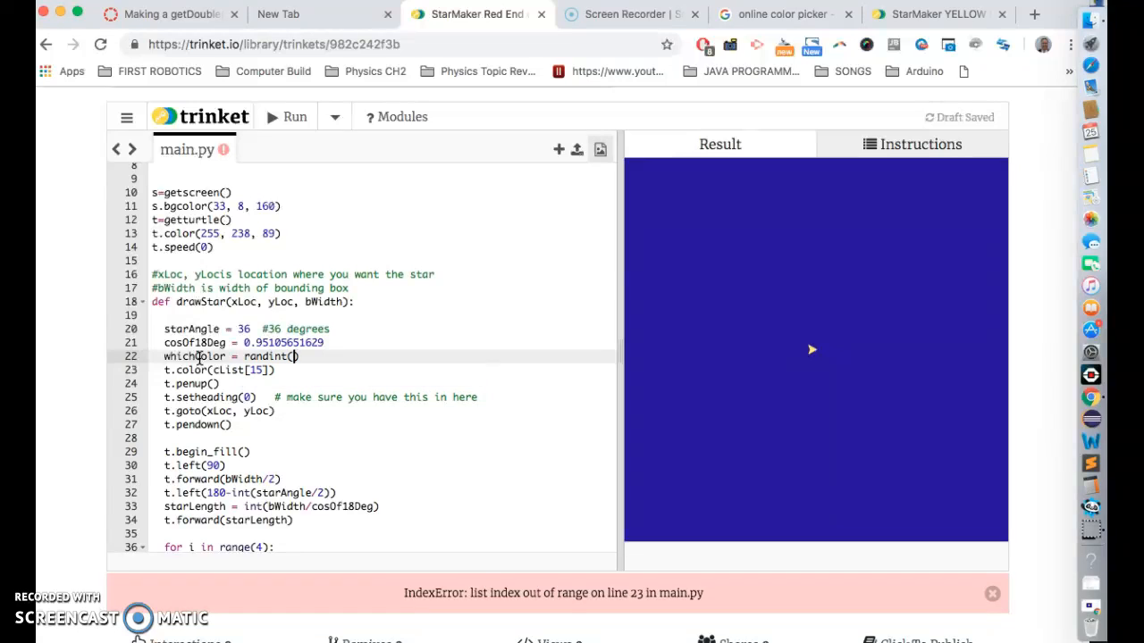
pyautogui.write('0,')
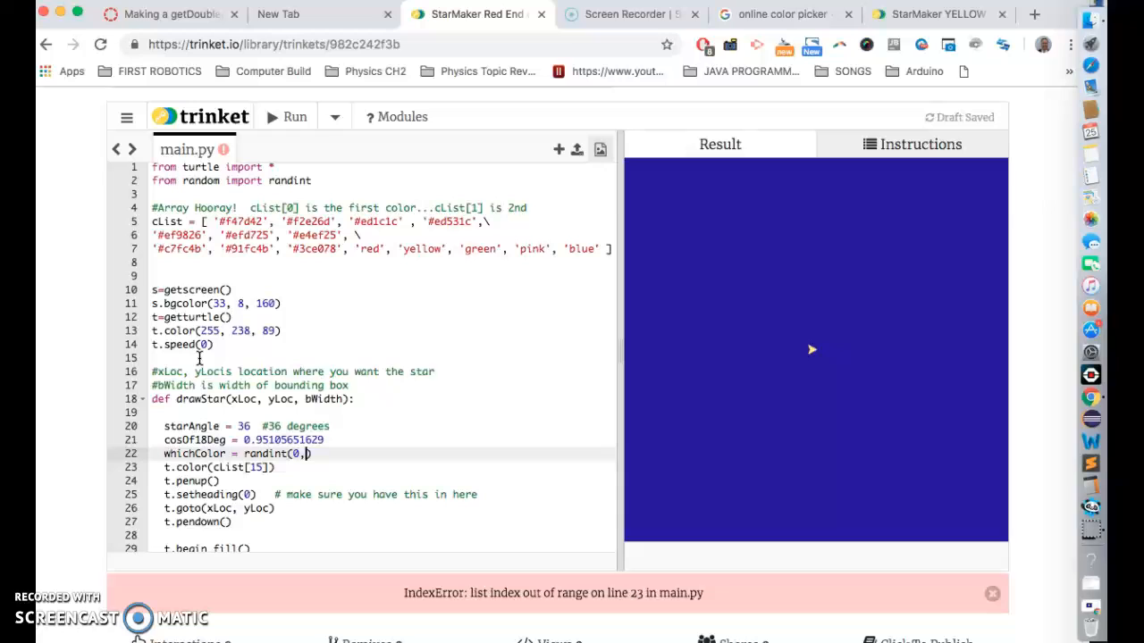
pyautogui.write('len')
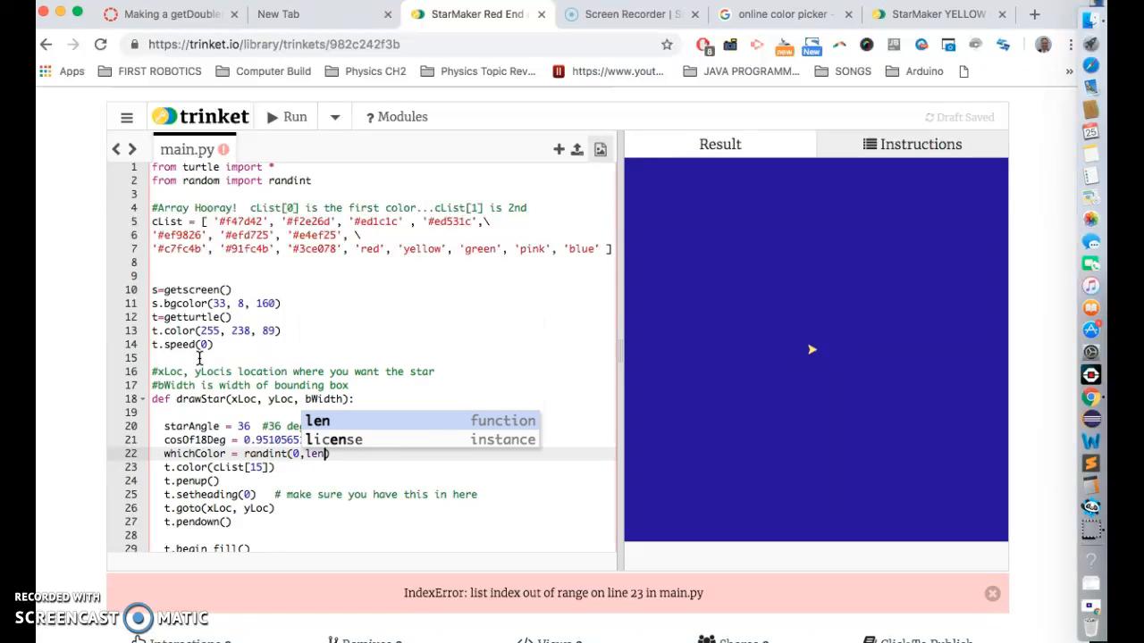
pyautogui.write('cList')
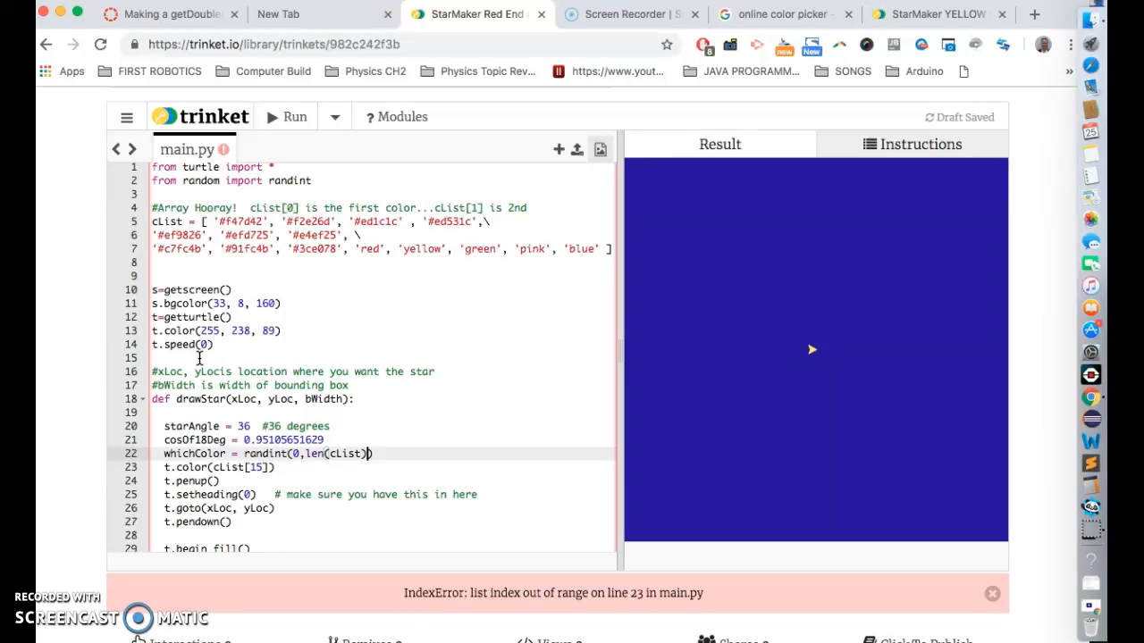
pyautogui.write('-1')
pyautogui.click(385, 466)
pyautogui.write('whichColor')
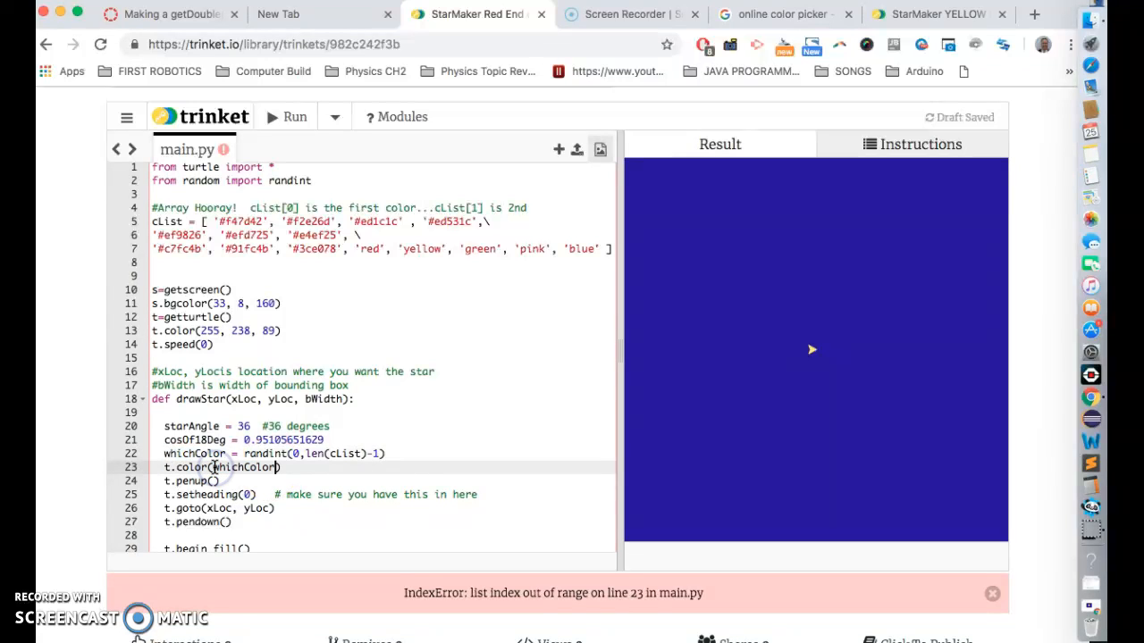
pyautogui.click(293, 116)
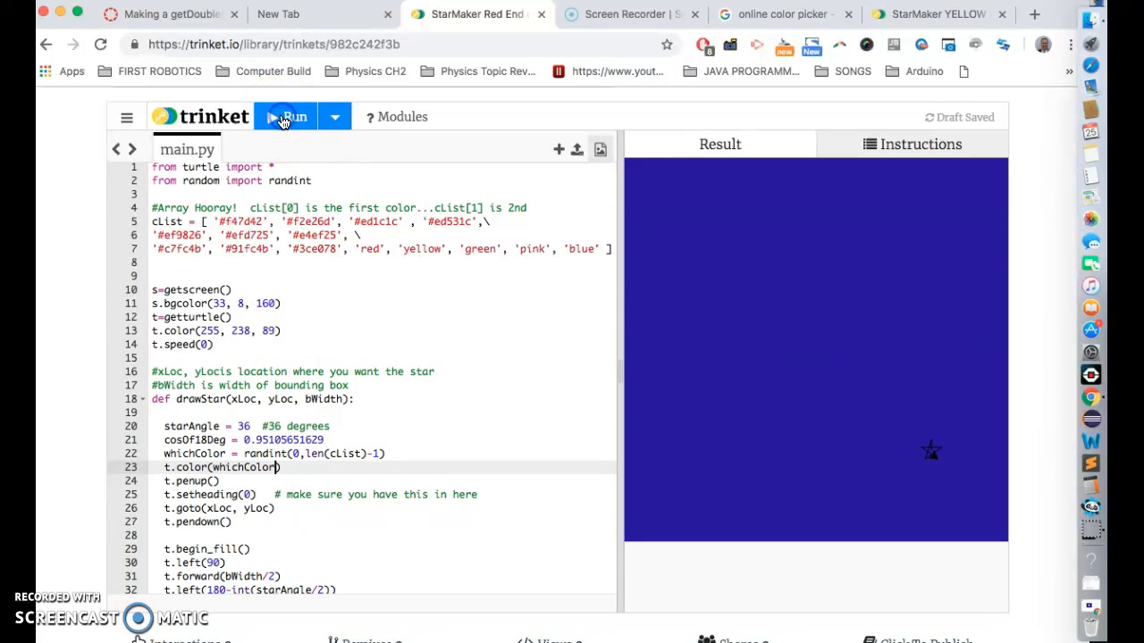
# Step: Run the program to see only black stars, then stop it
pyautogui.click(290, 118)
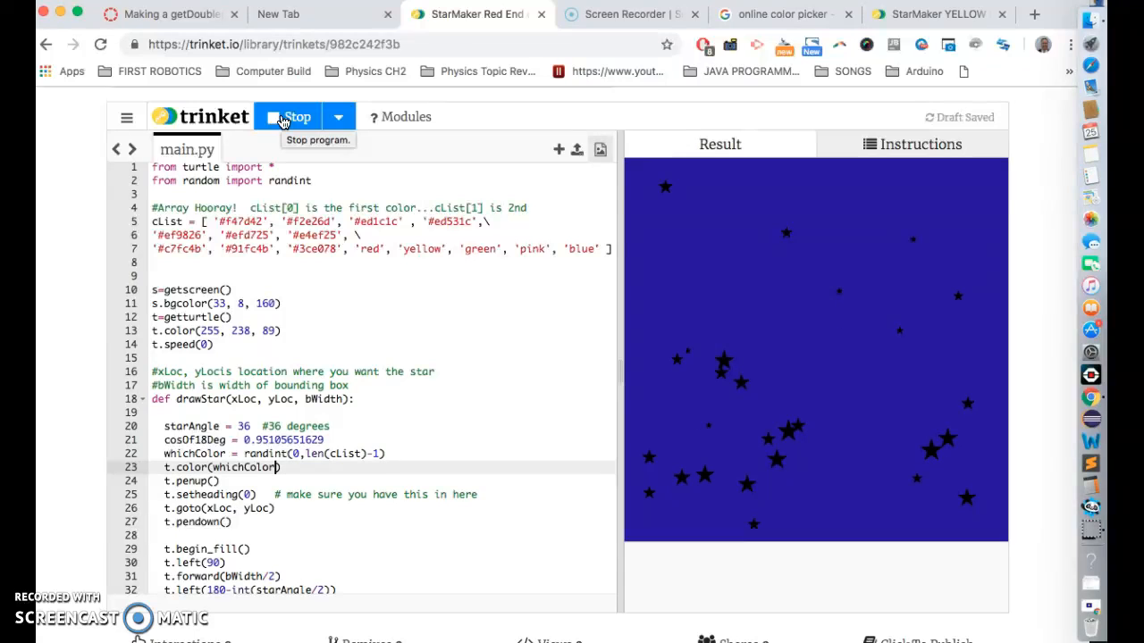
pyautogui.click(295, 116)
pyautogui.write('print(whichColor)')
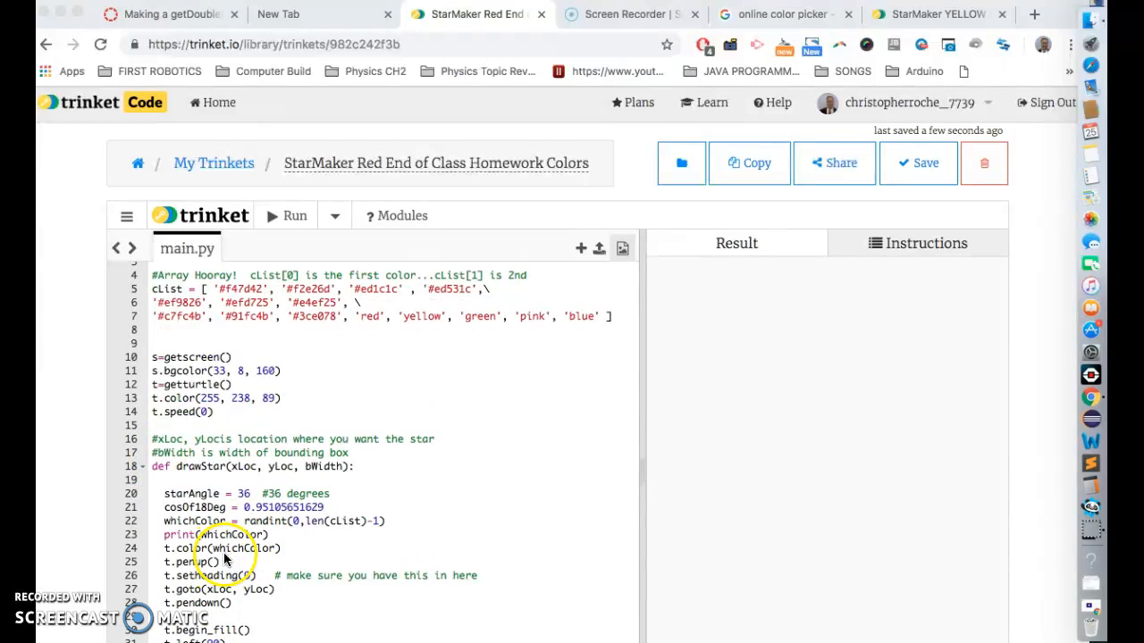
# Step: Run the program so it prints bare whichColor index numbers, then stop it
pyautogui.scroll(-3)
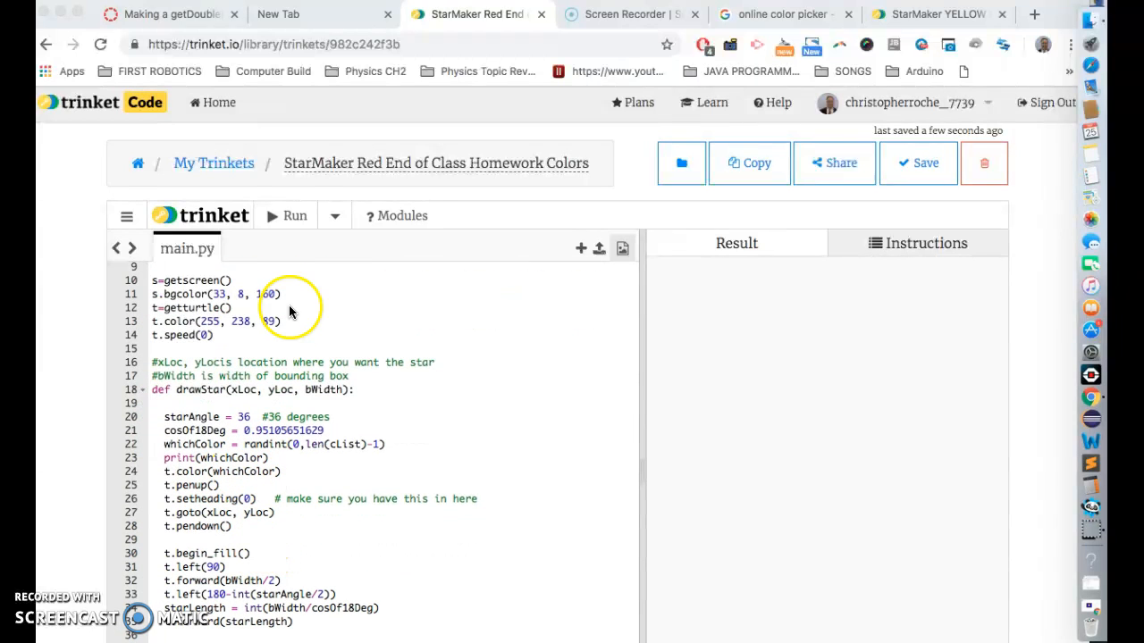
pyautogui.click(295, 214)
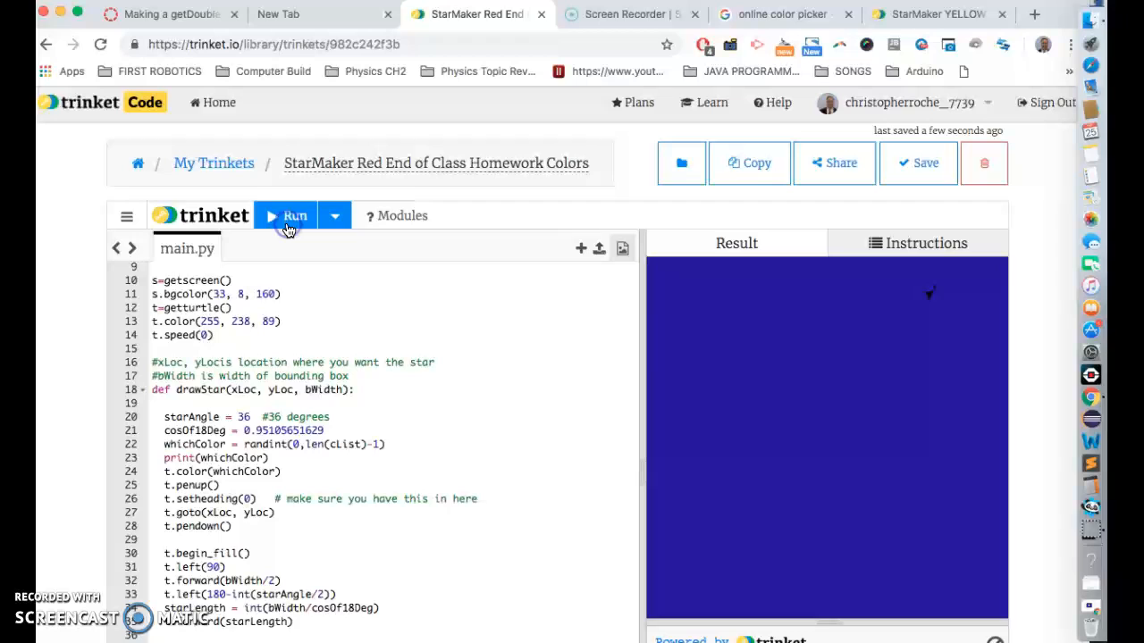
pyautogui.click(284, 214)
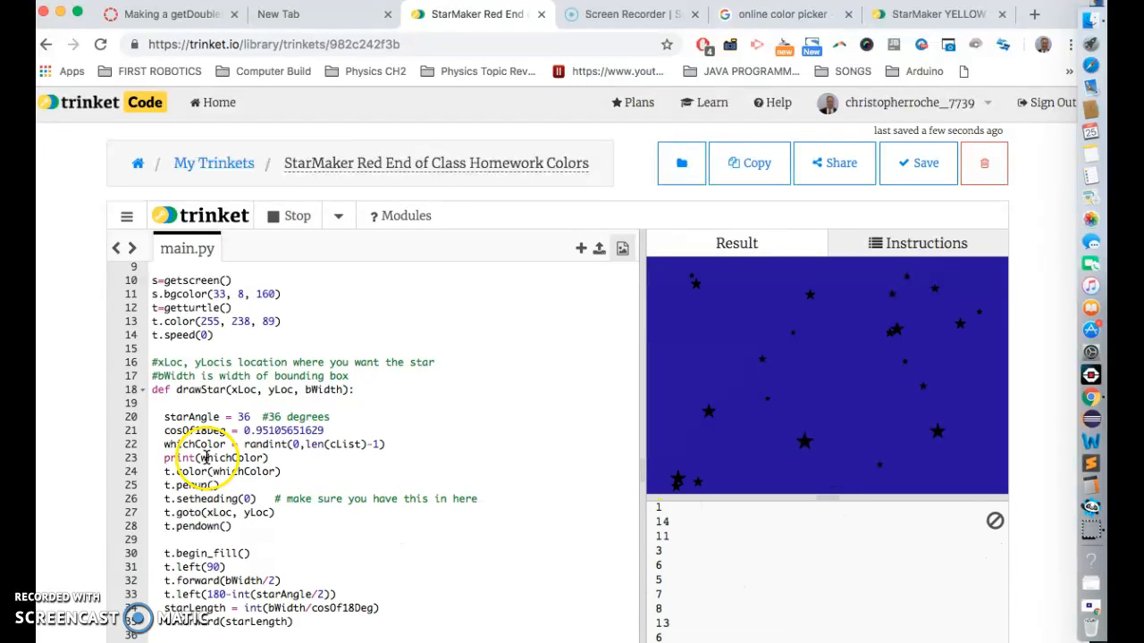
pyautogui.click(286, 215)
pyautogui.write('cList')
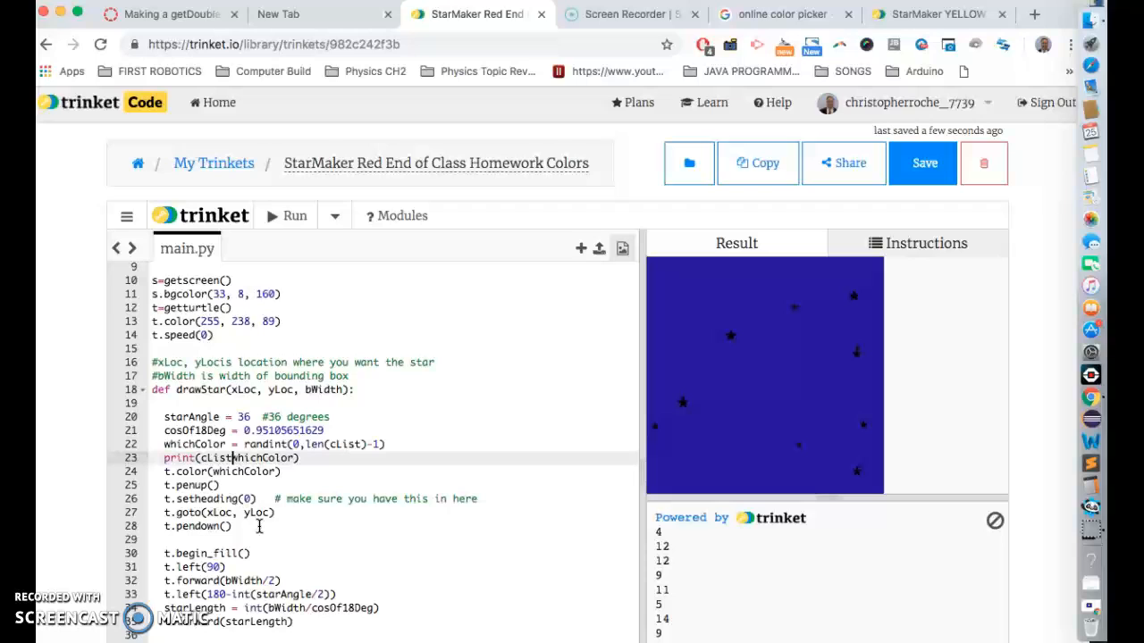
# Step: Change lines 23–24 to print(cList[whichColor]) and t.color(cList[whichColor])
pyautogui.click(301, 458)
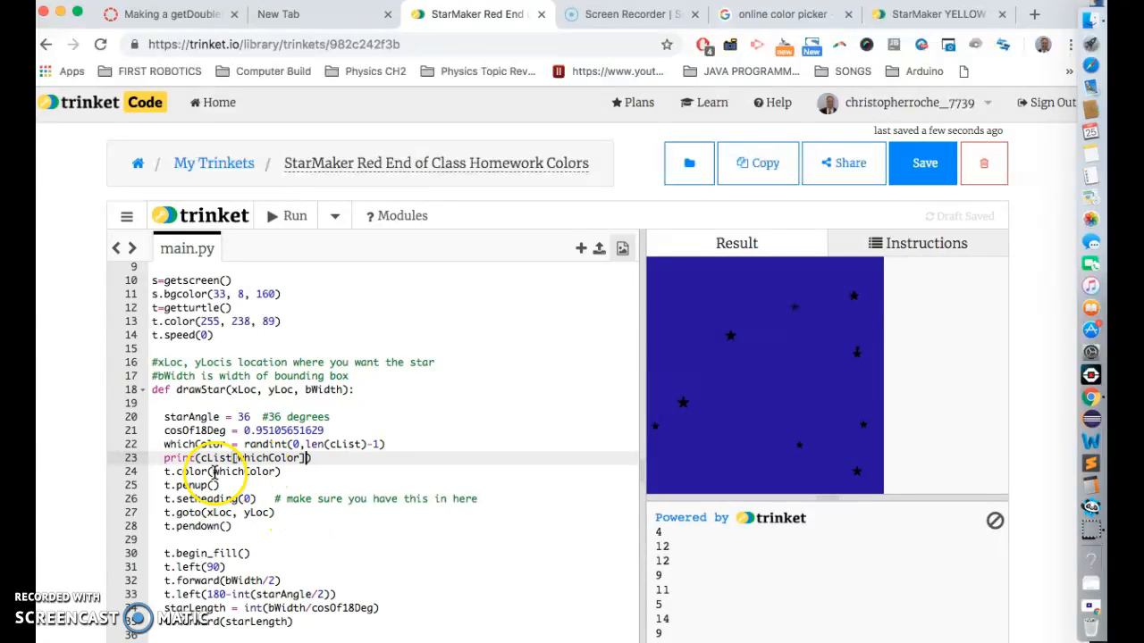
pyautogui.click(247, 472)
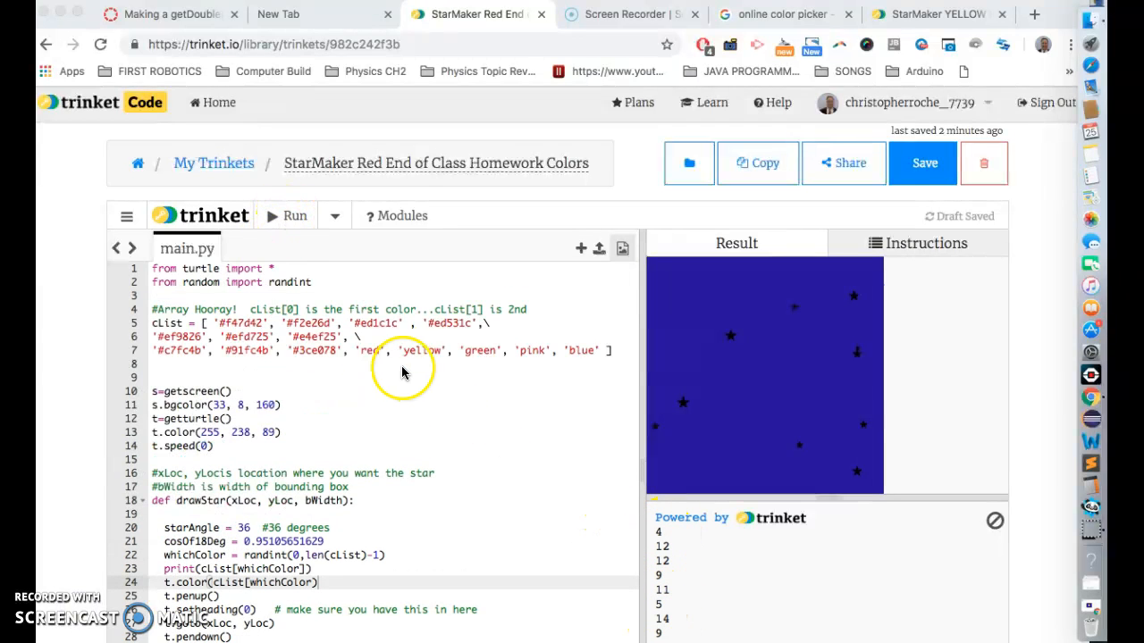
# Step: Run the program so stars draw in random cList colours with each colour printed
pyautogui.scroll(-3)
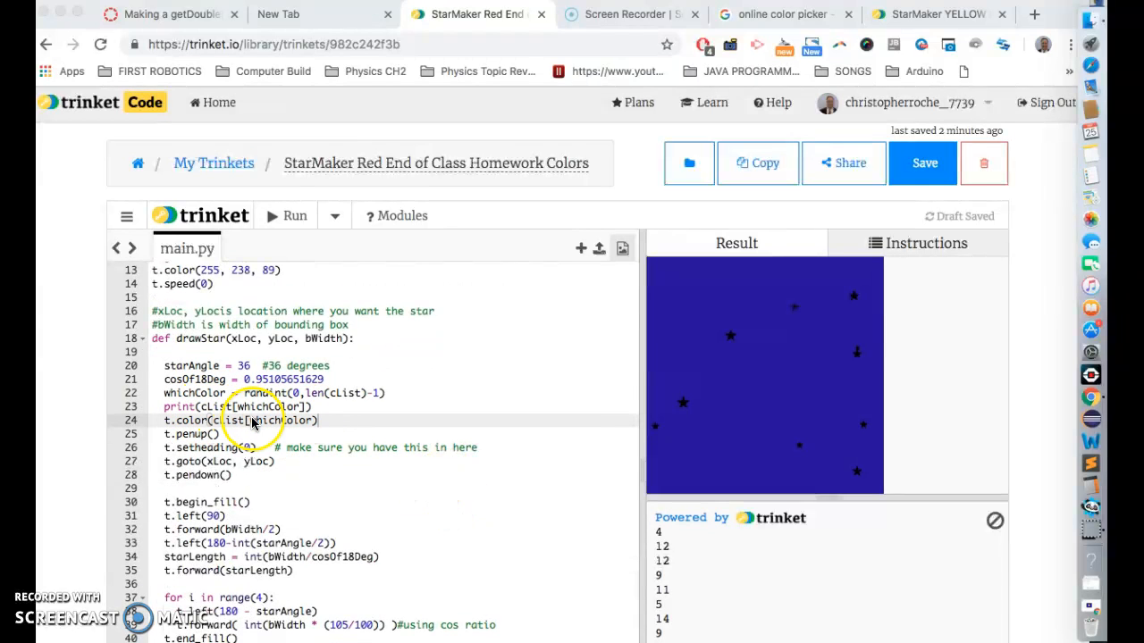
pyautogui.click(288, 214)
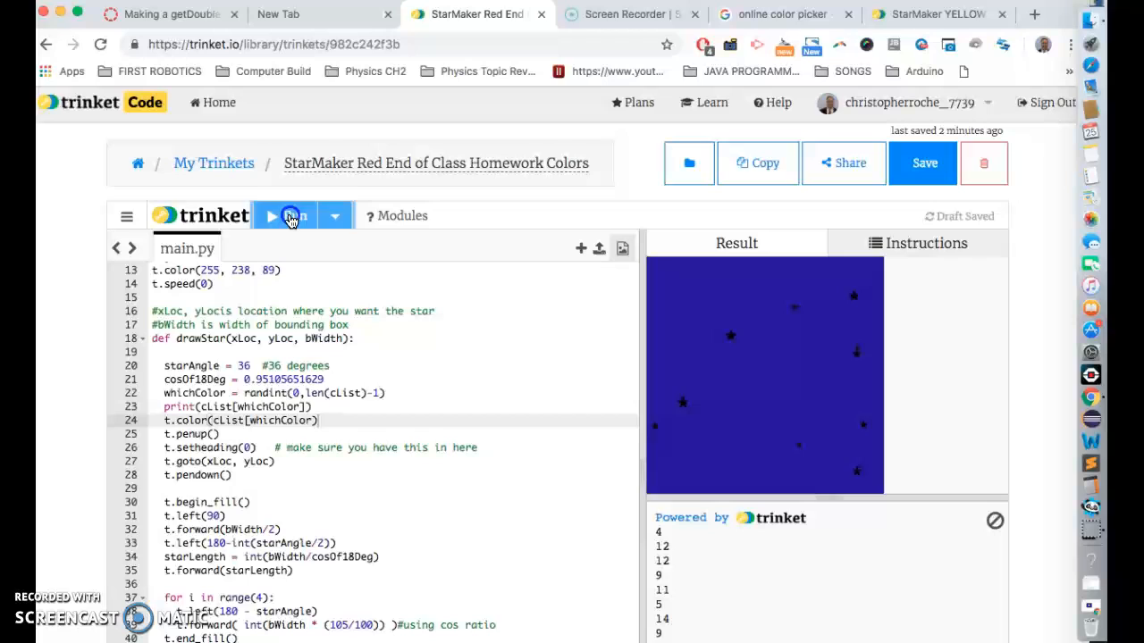
pyautogui.click(284, 215)
pyautogui.write(']')
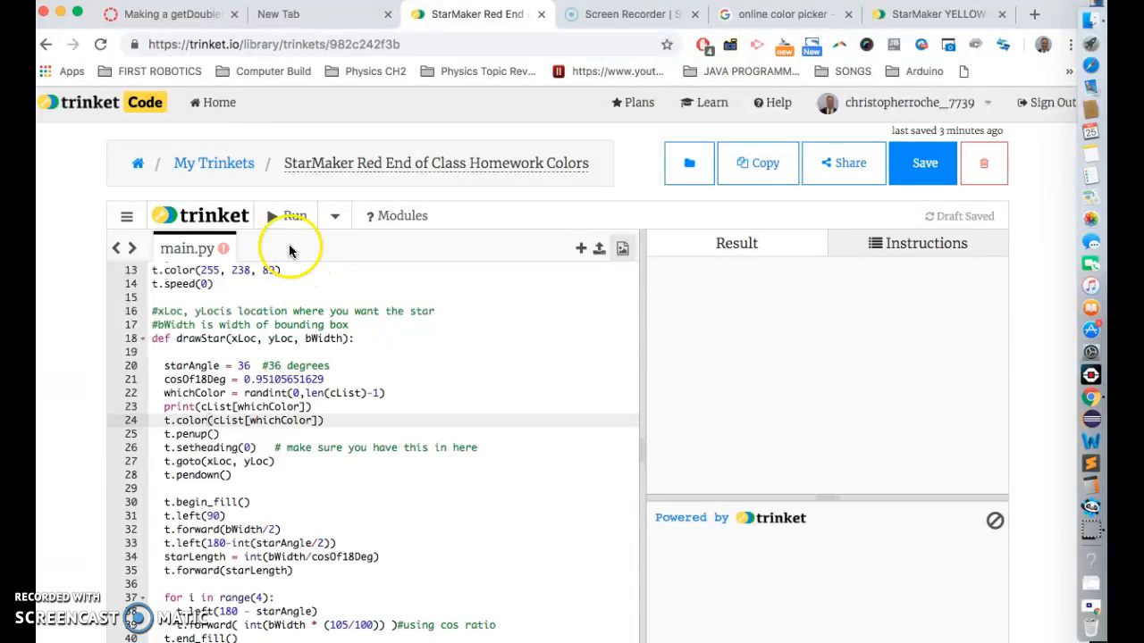
pyautogui.click(290, 215)
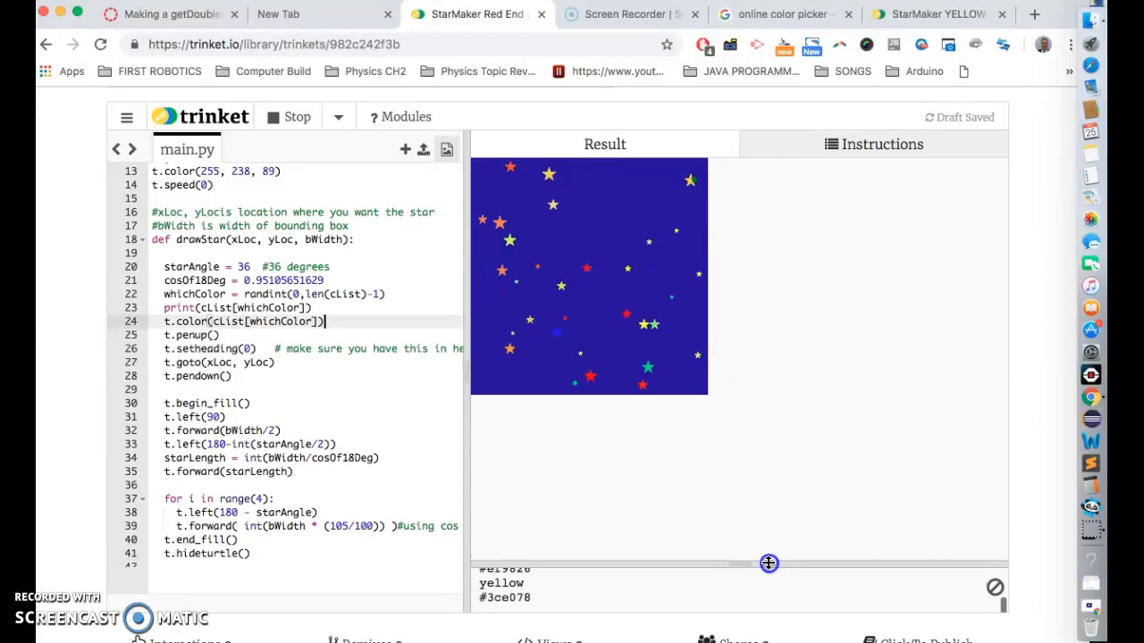
pyautogui.click(287, 116)
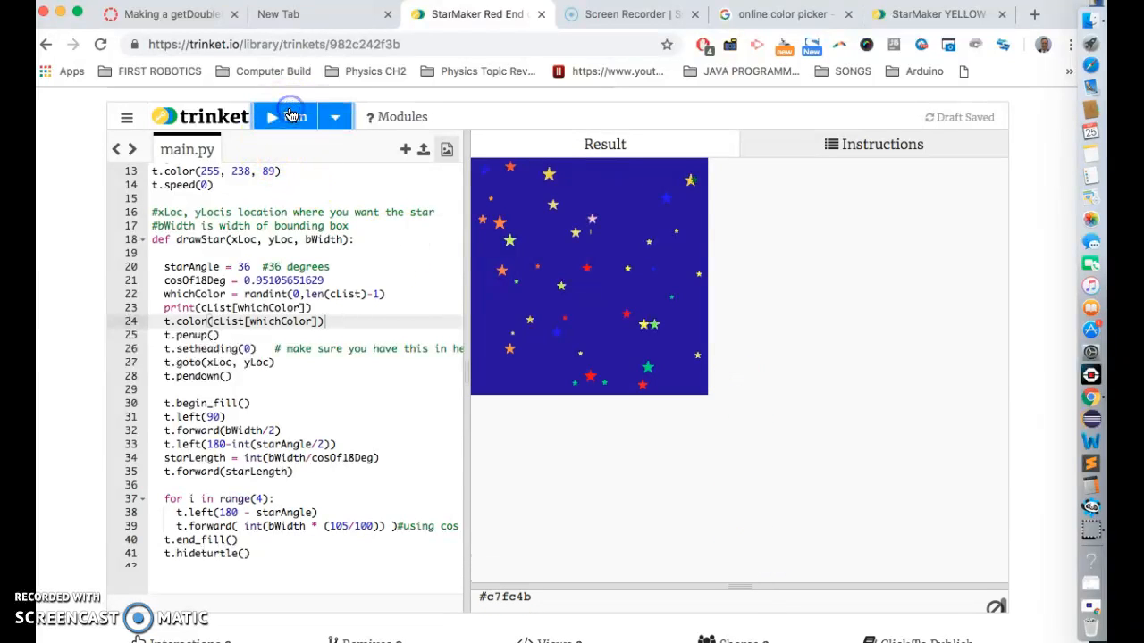
# Step: Let the run fill the sky with multicoloured stars while reviewing the cList lines
pyautogui.click(284, 116)
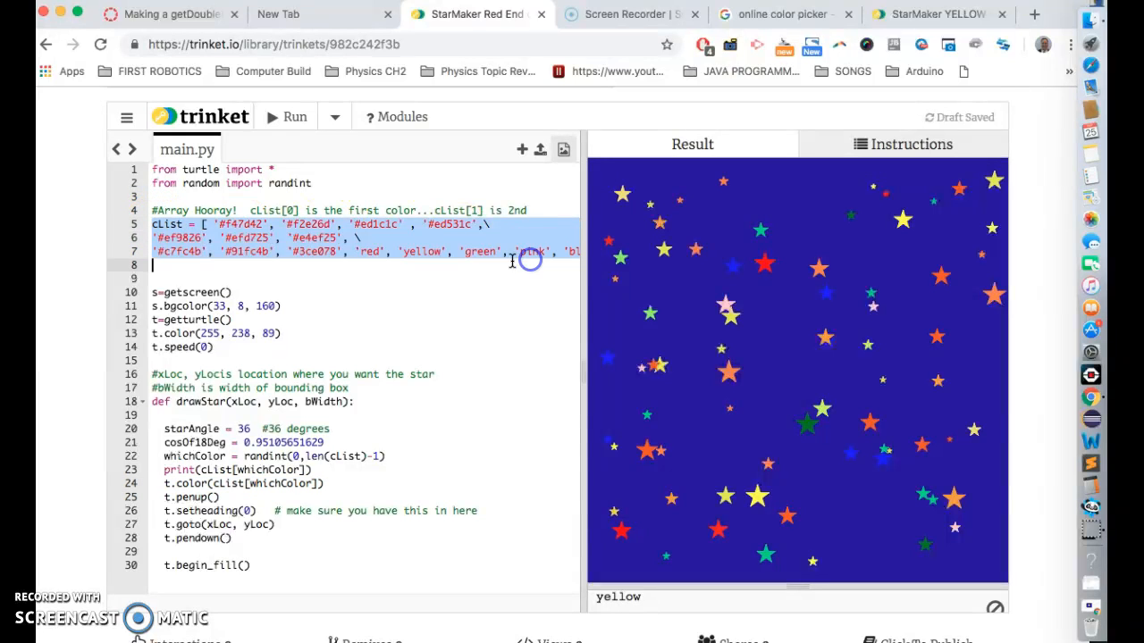
pyautogui.scroll(-3)
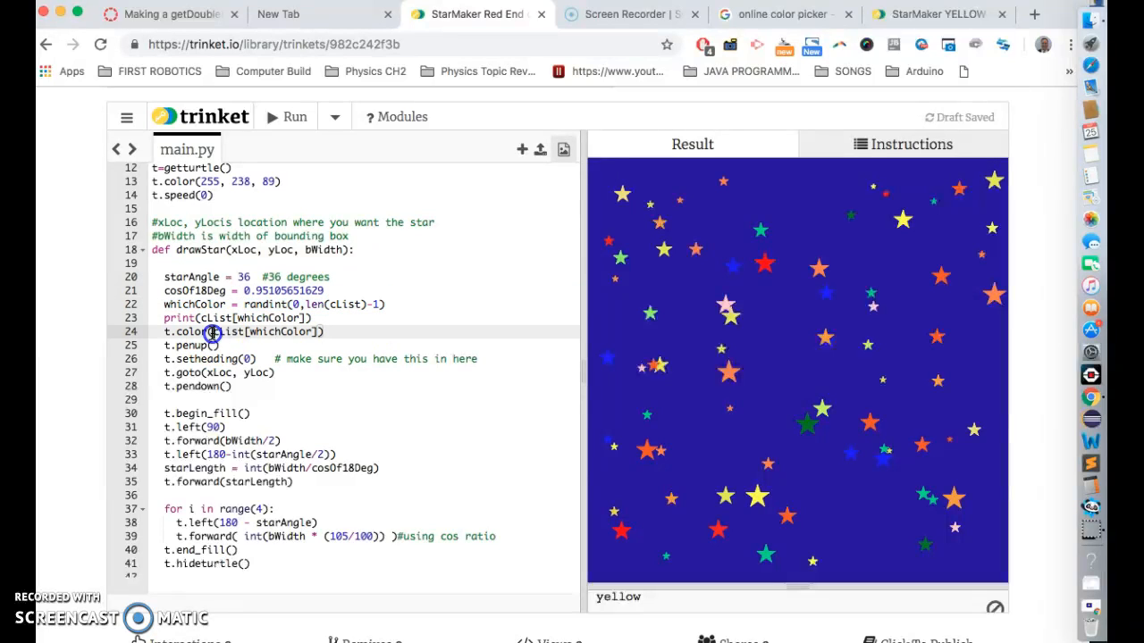
# Step: Replace whichColor and print with t.color(cList[randint(0,len(cList)-1)]) and run it
pyautogui.write('randint(0,len(cList)-1)')
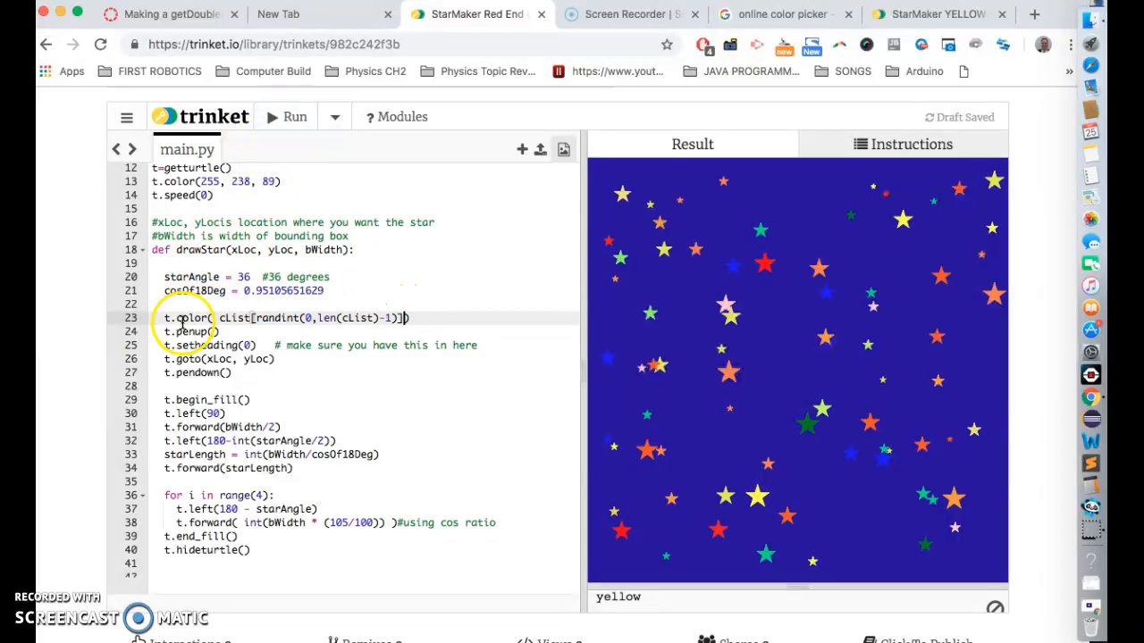
pyautogui.click(286, 117)
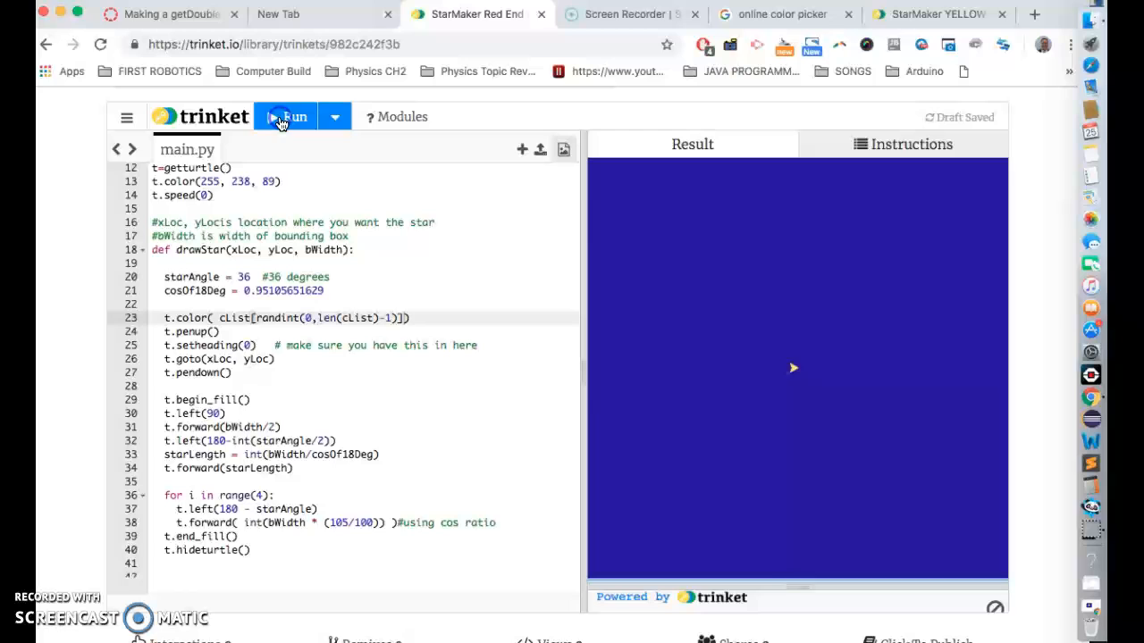
# Step: Let the one-line version draw coloured stars, then stop the program
pyautogui.click(286, 116)
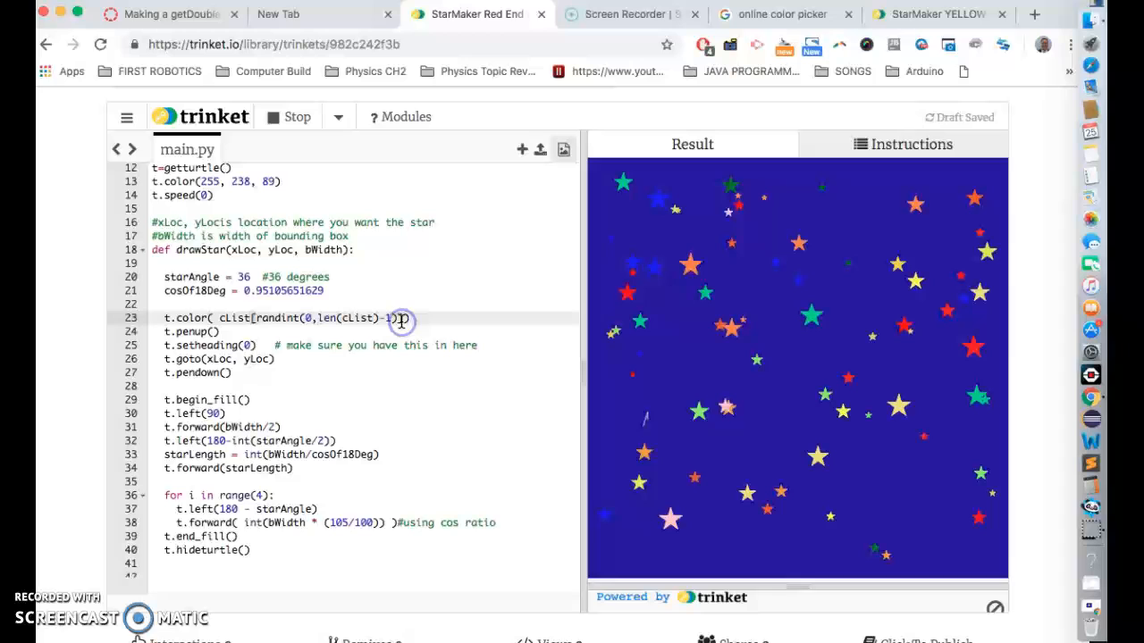
pyautogui.click(288, 116)
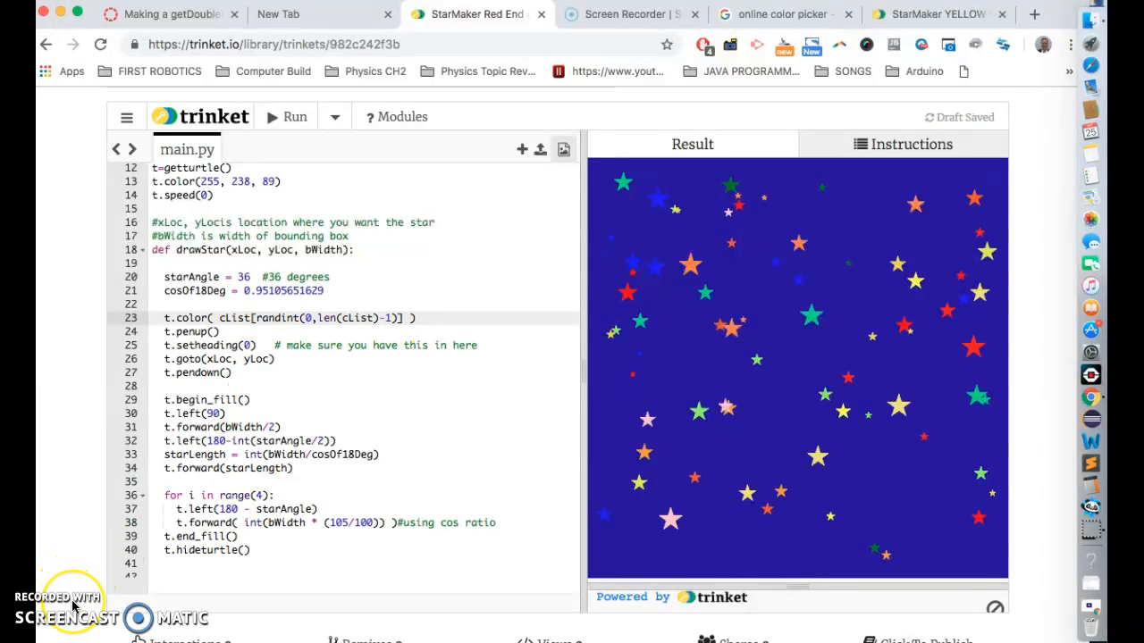